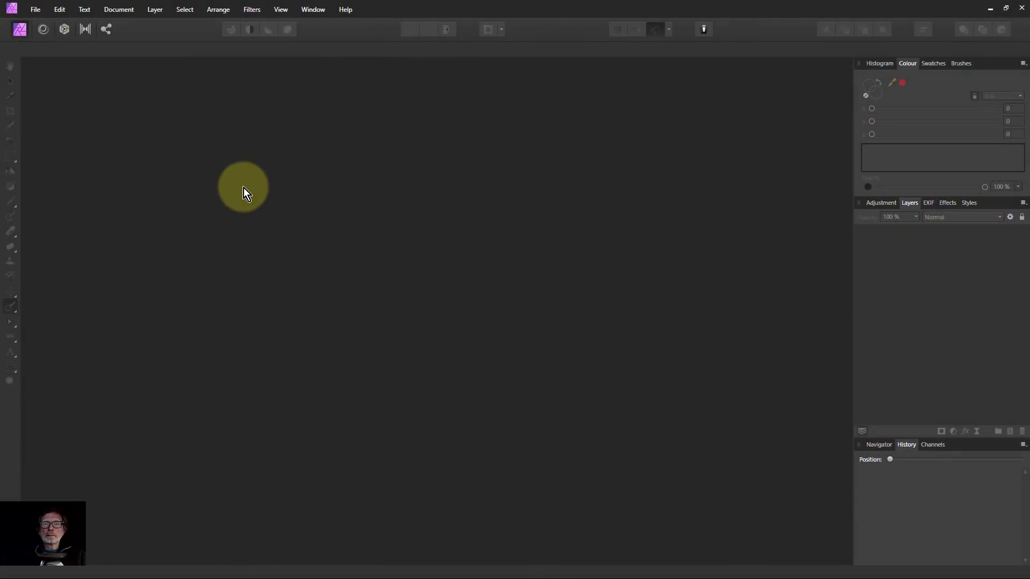
Step: Open the five bracketed exposures _DSC9237–_DSC9241.jpg from the HDR 5x photos jpg folder
drag(243, 187, 235, 180)
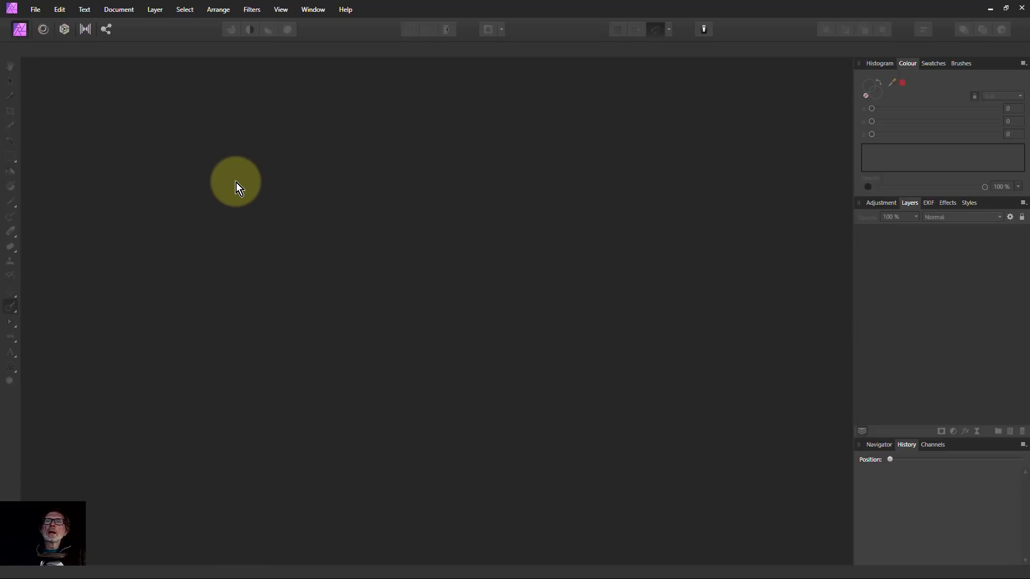
drag(235, 181, 240, 193)
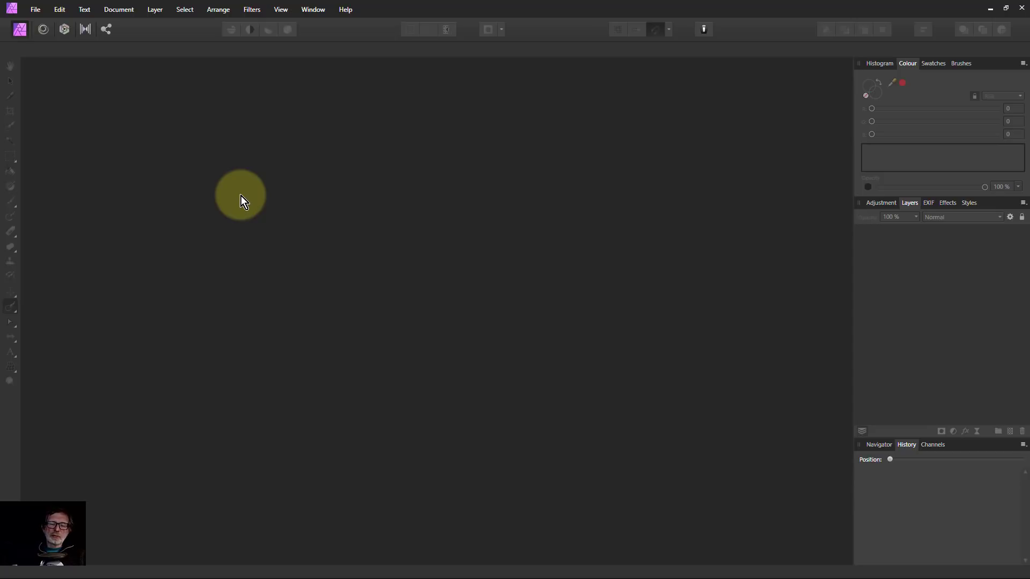
click(35, 10)
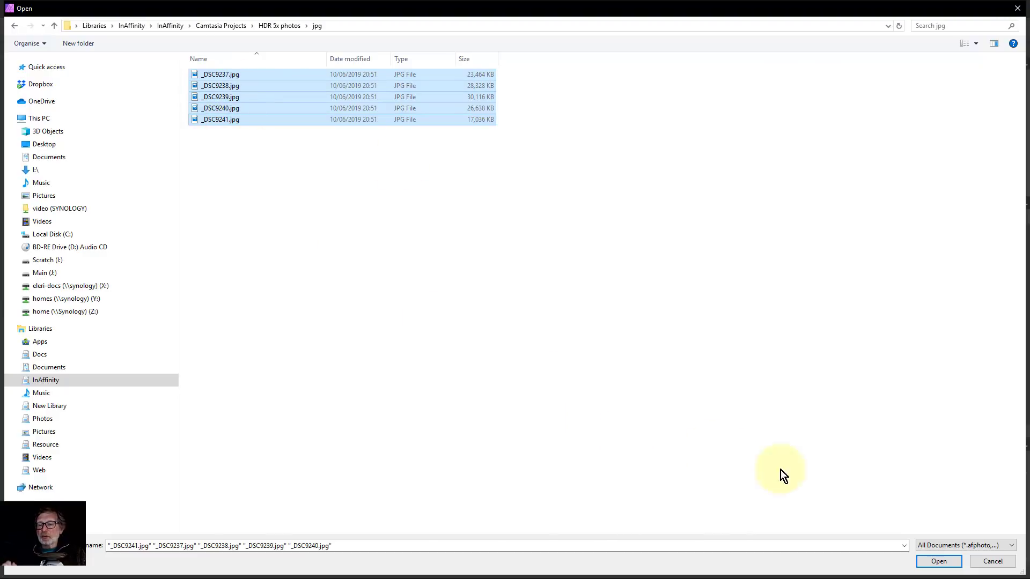
click(938, 561)
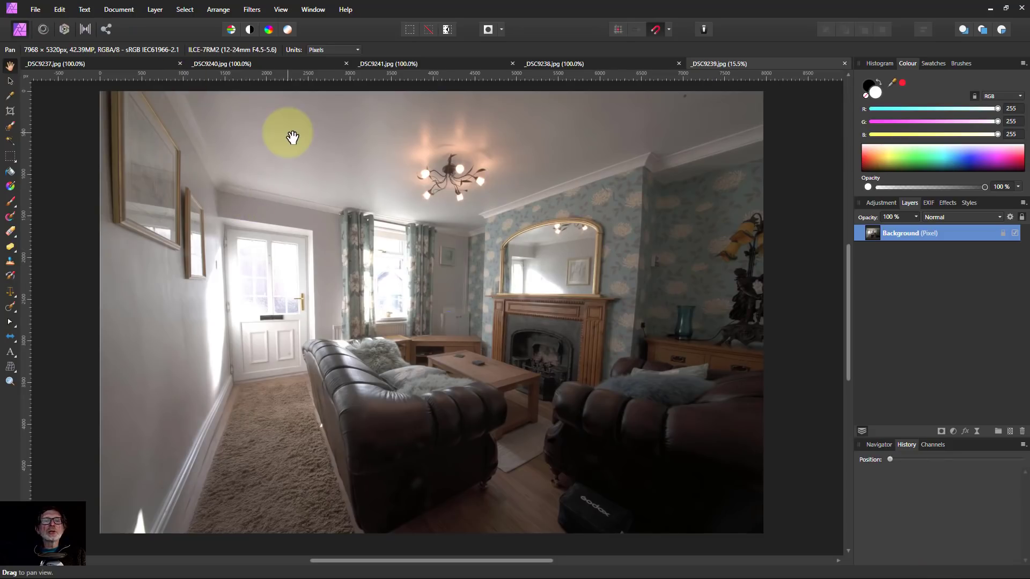
mouse_move(370, 118)
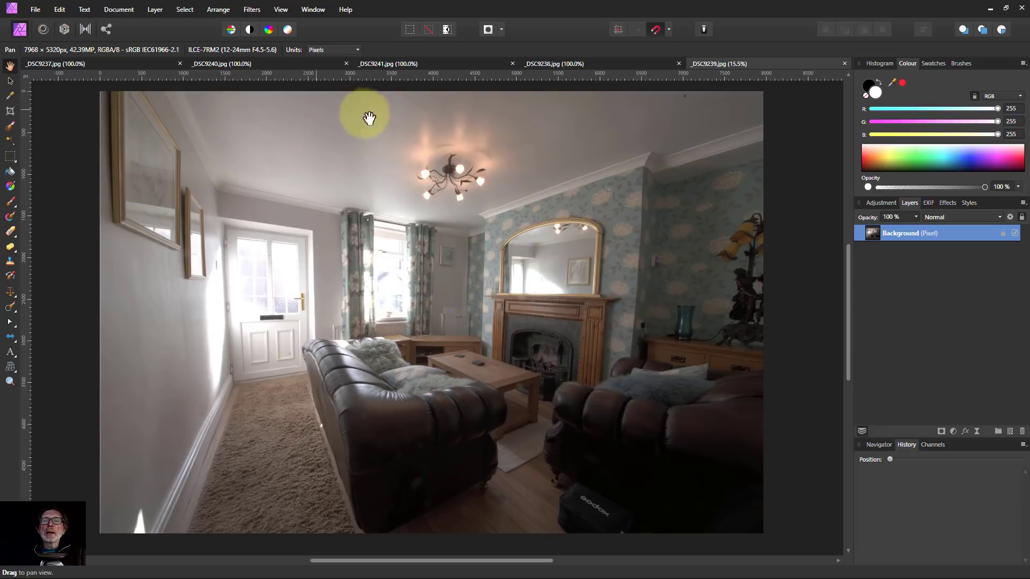
mouse_move(666, 84)
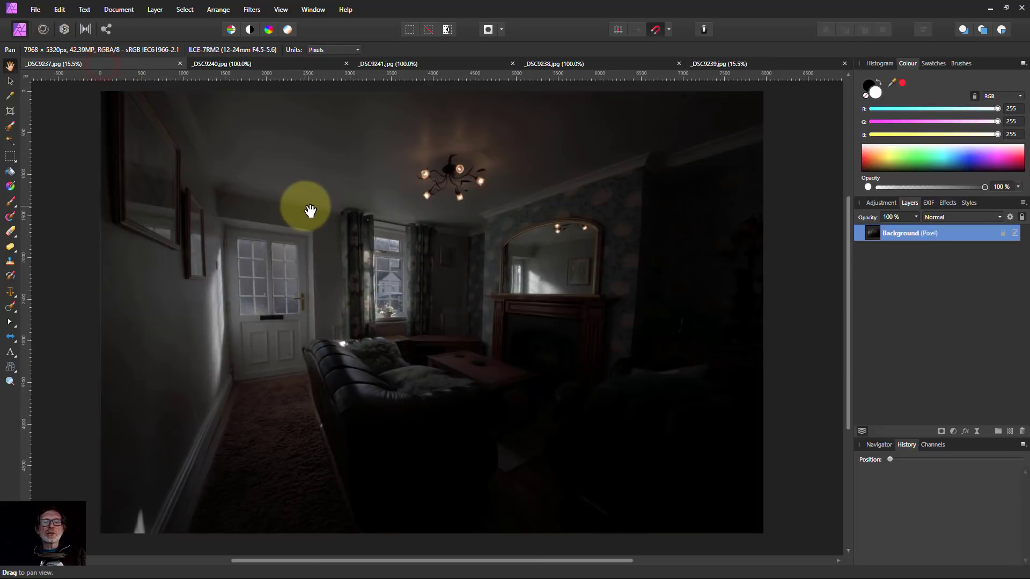
mouse_move(340, 438)
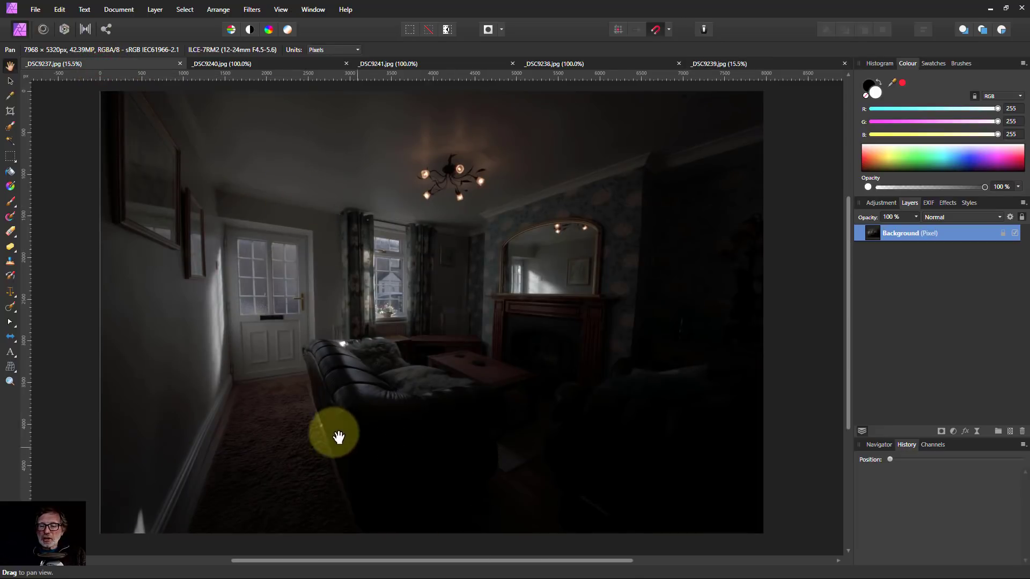
mouse_move(403, 327)
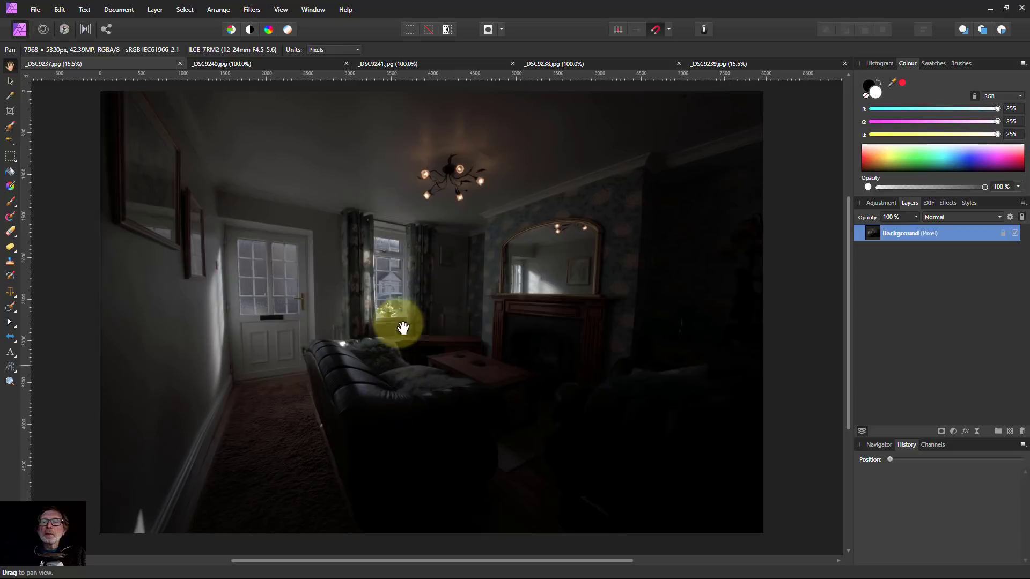
mouse_move(489, 189)
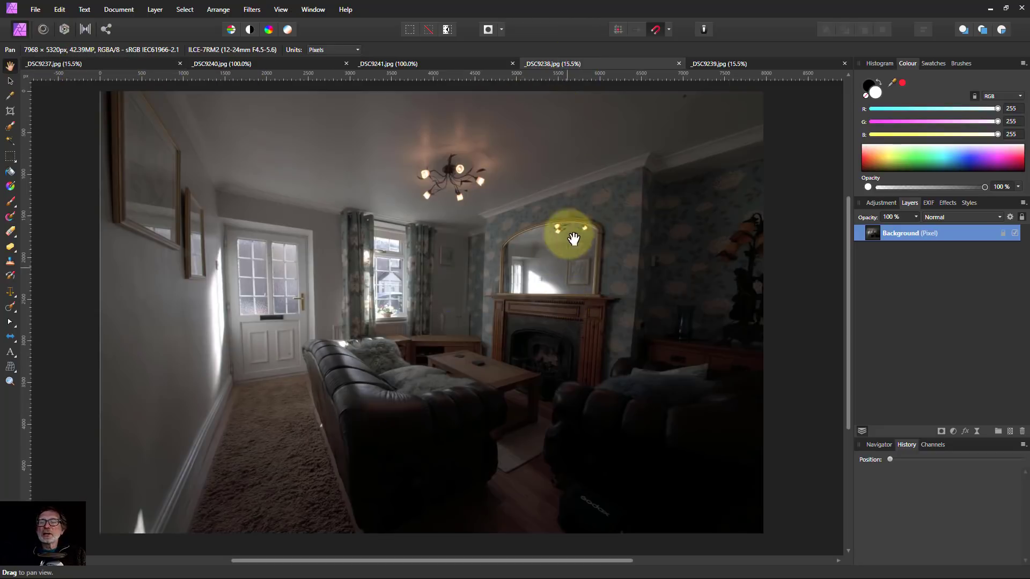
Step: Flip through the exposures up to the brightest one, then close the open photo documents
drag(574, 238, 600, 409)
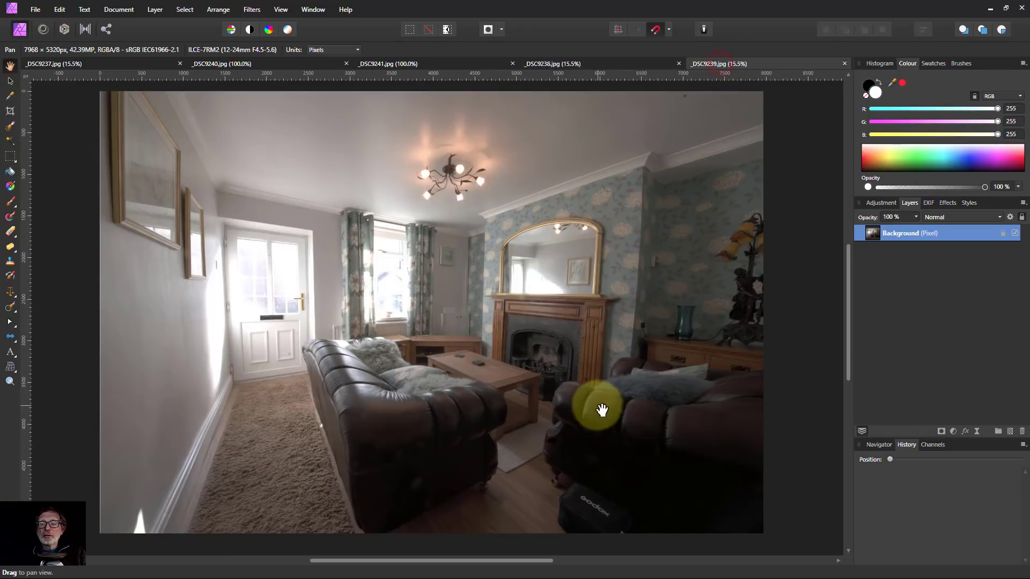
mouse_move(537, 276)
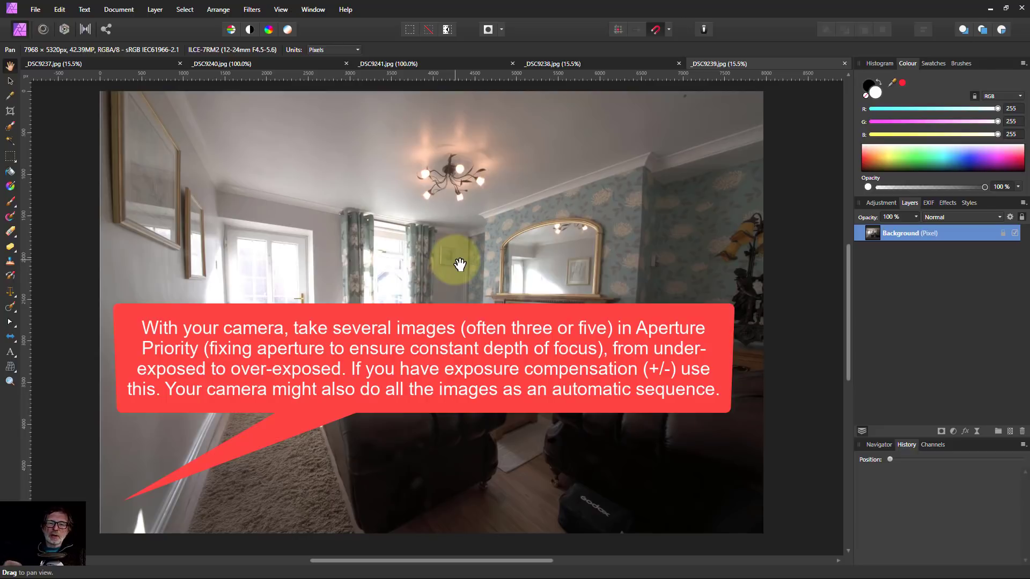
mouse_move(495, 265)
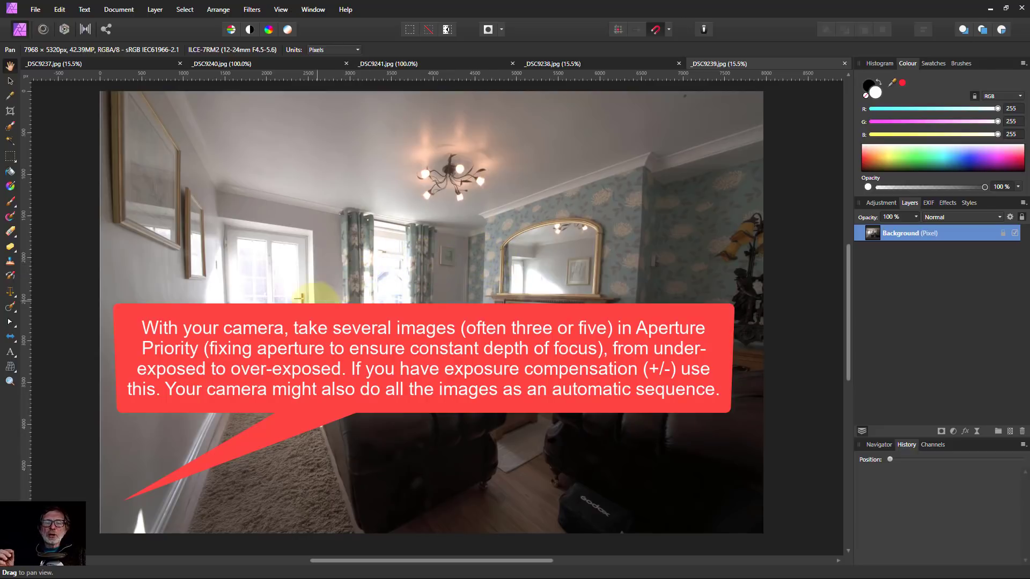
mouse_move(300, 292)
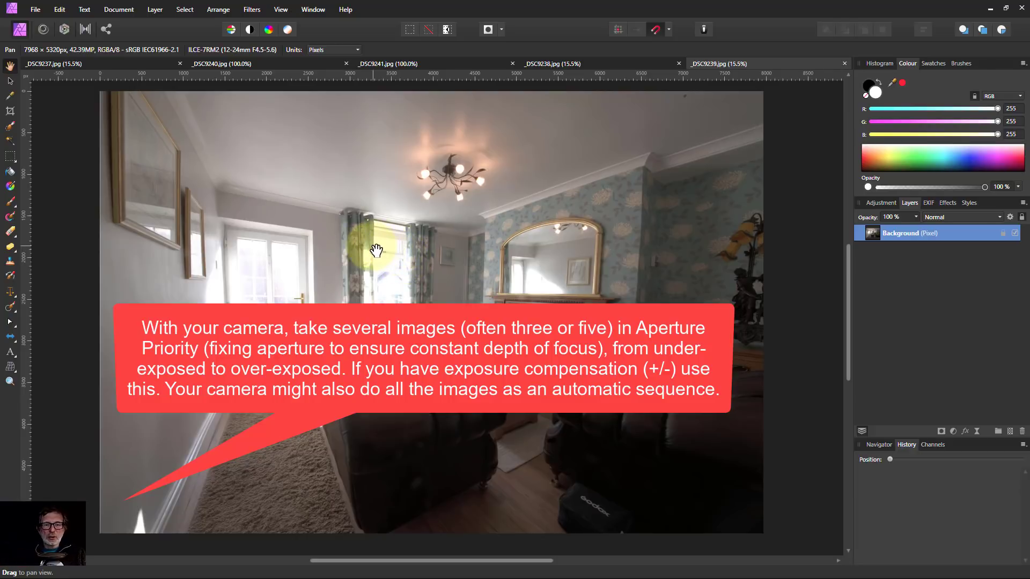
mouse_move(372, 245)
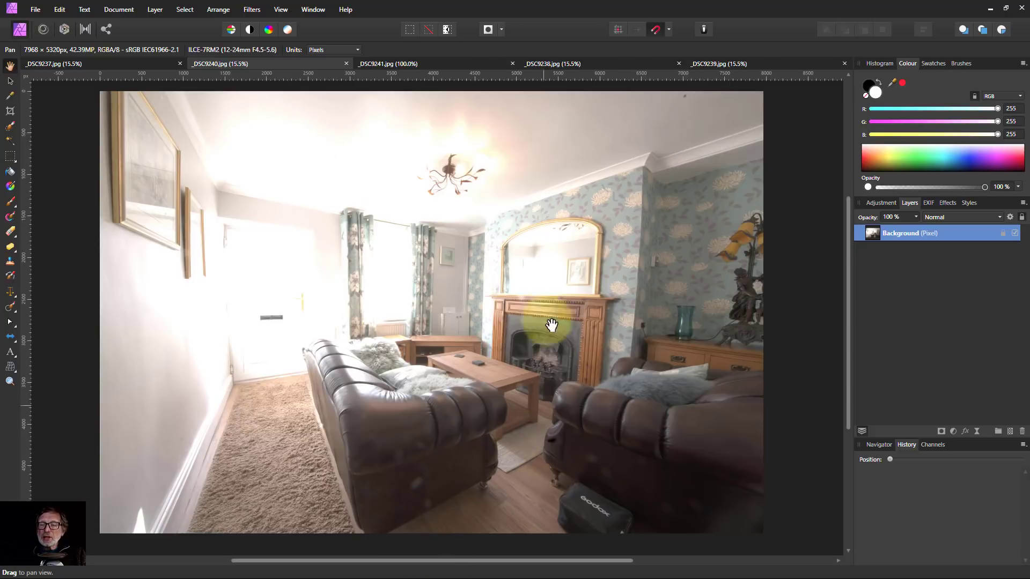
click(387, 63)
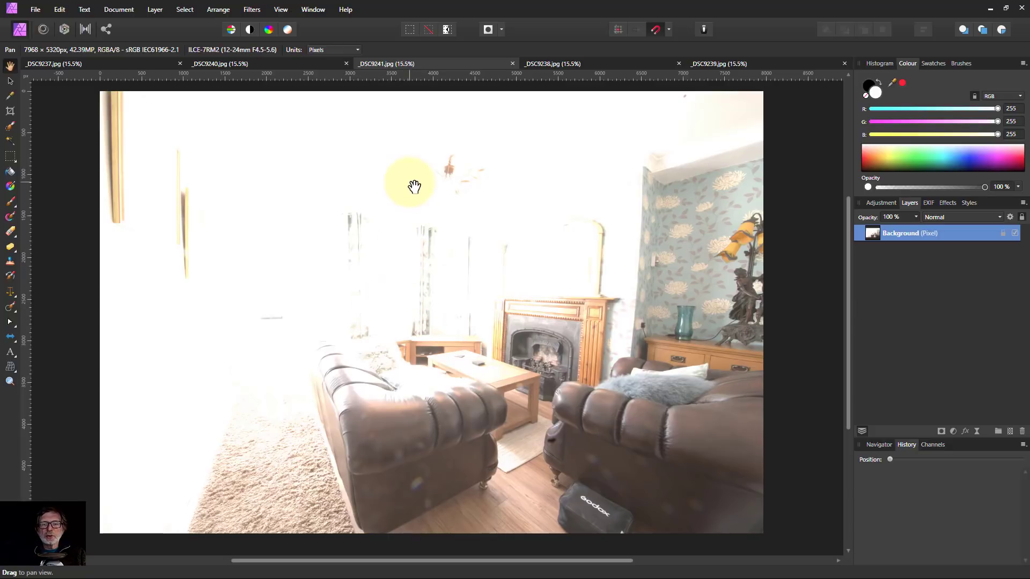
click(179, 63)
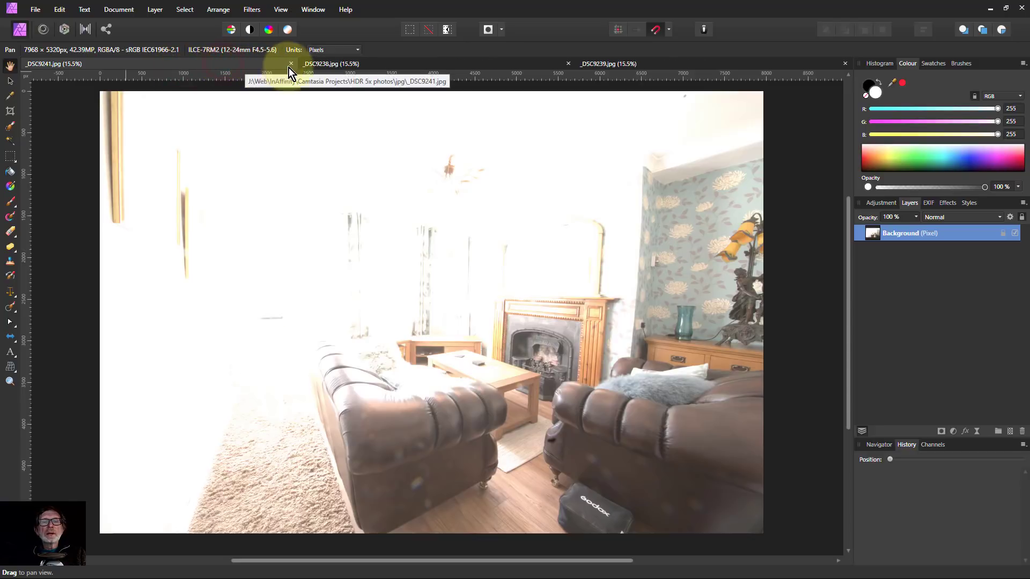
click(290, 63)
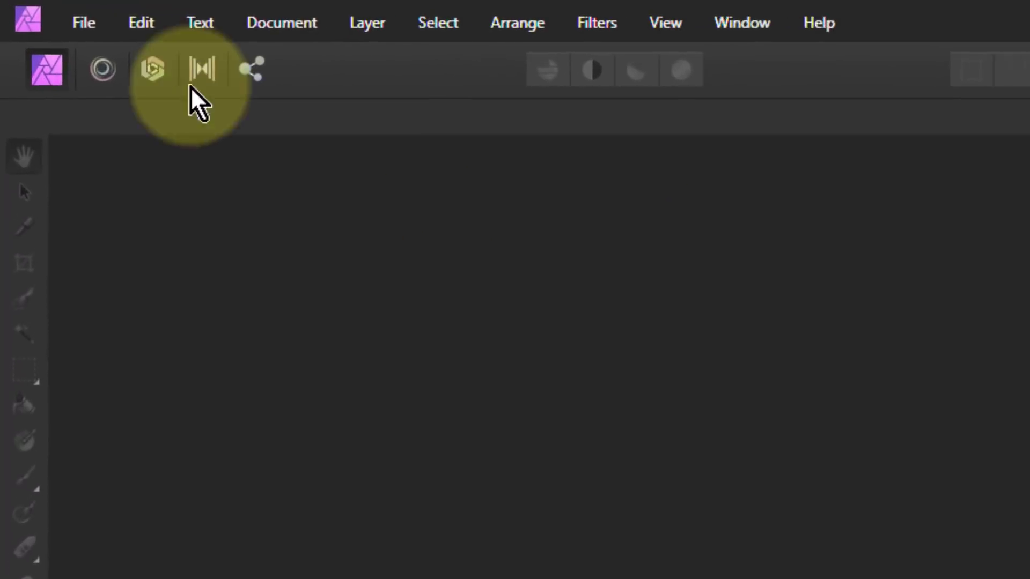
click(84, 22)
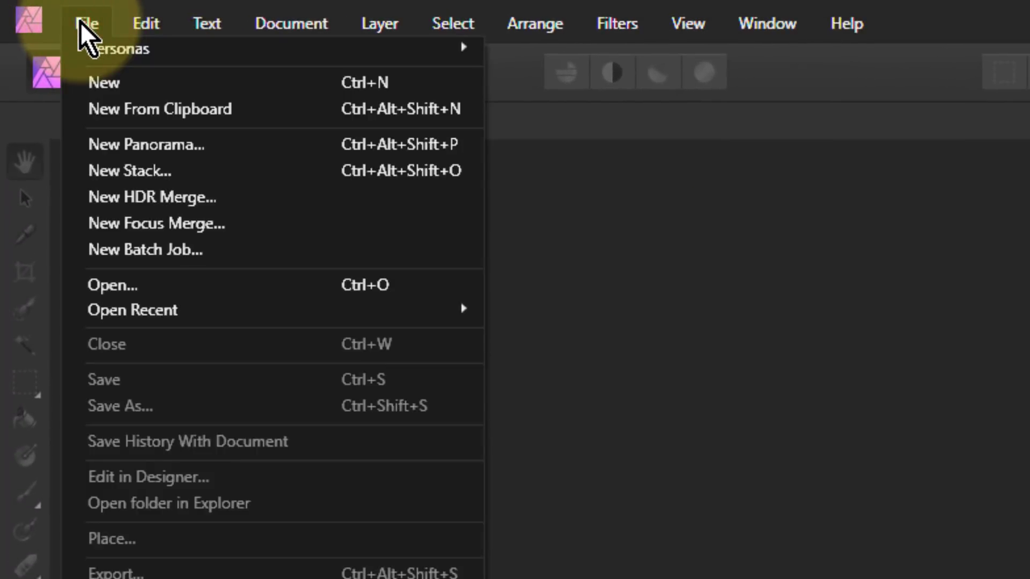
Step: Start a New HDR Merge, add the five JPEG exposures and run it with tone mapping enabled
click(152, 196)
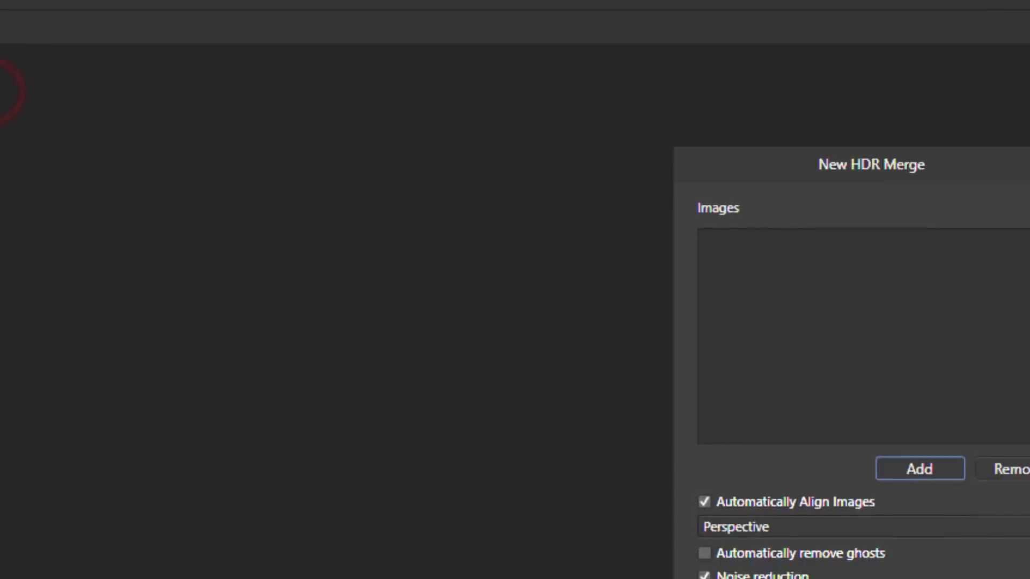
click(919, 469)
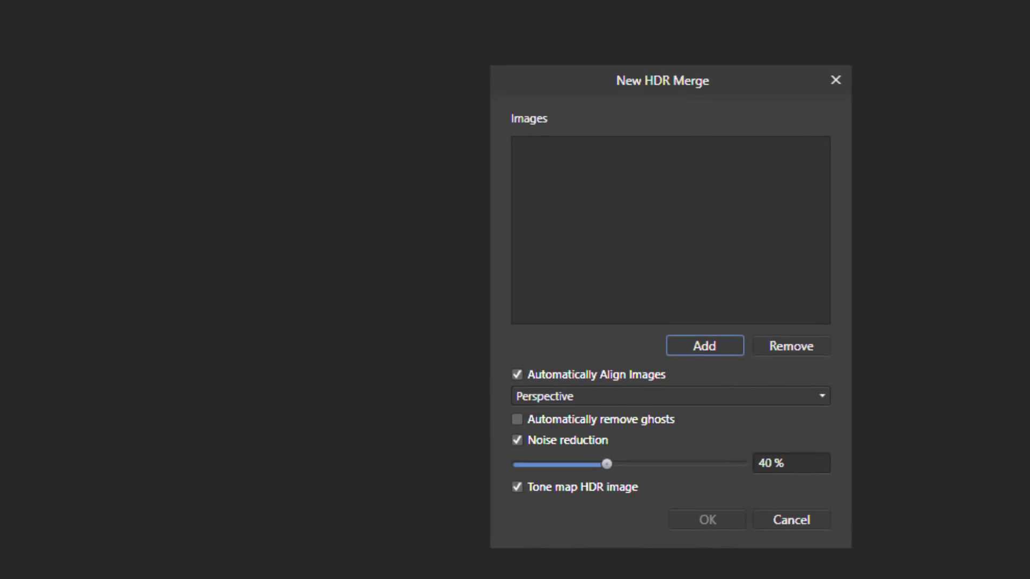
click(703, 345)
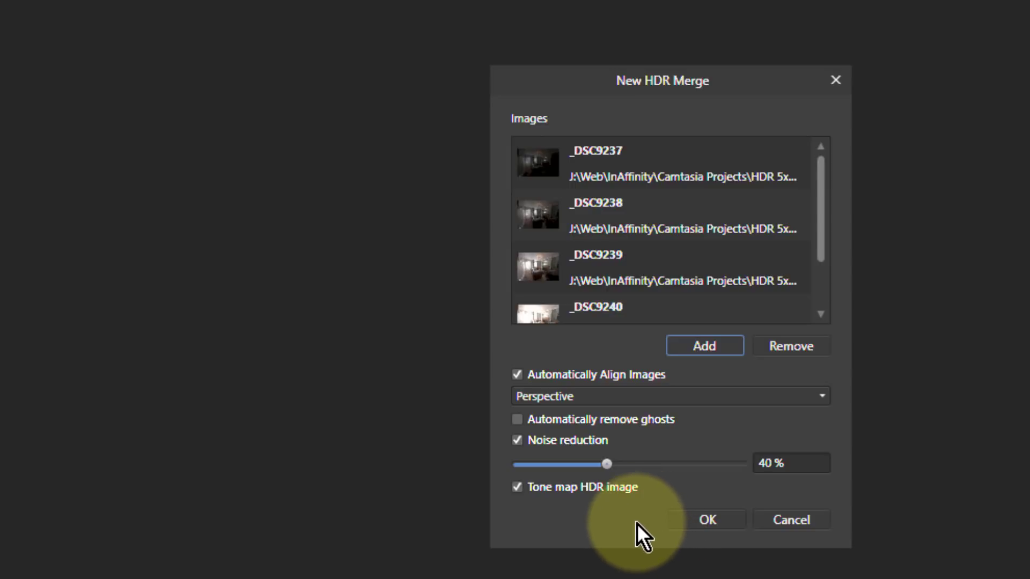
mouse_move(650, 399)
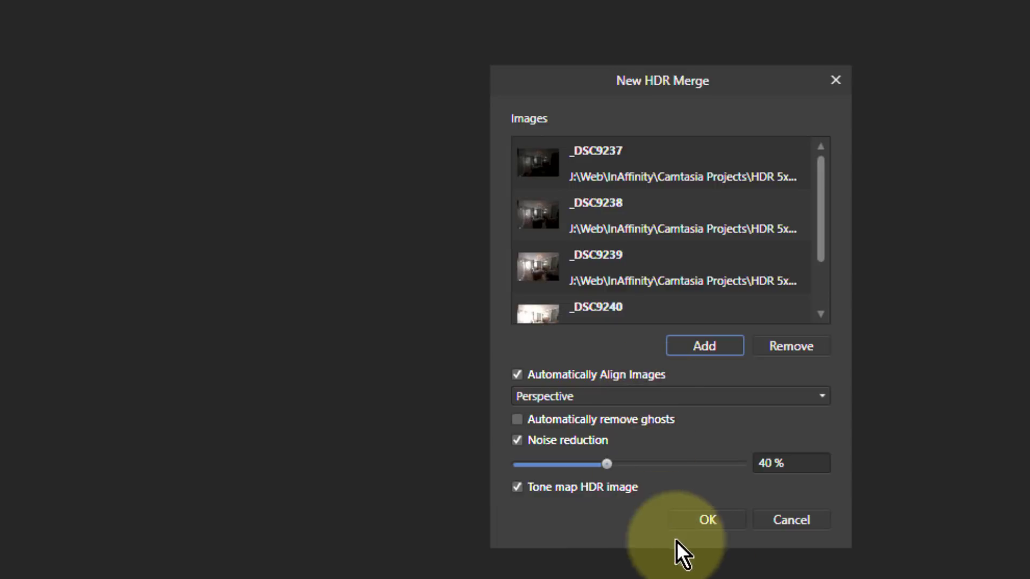
click(707, 519)
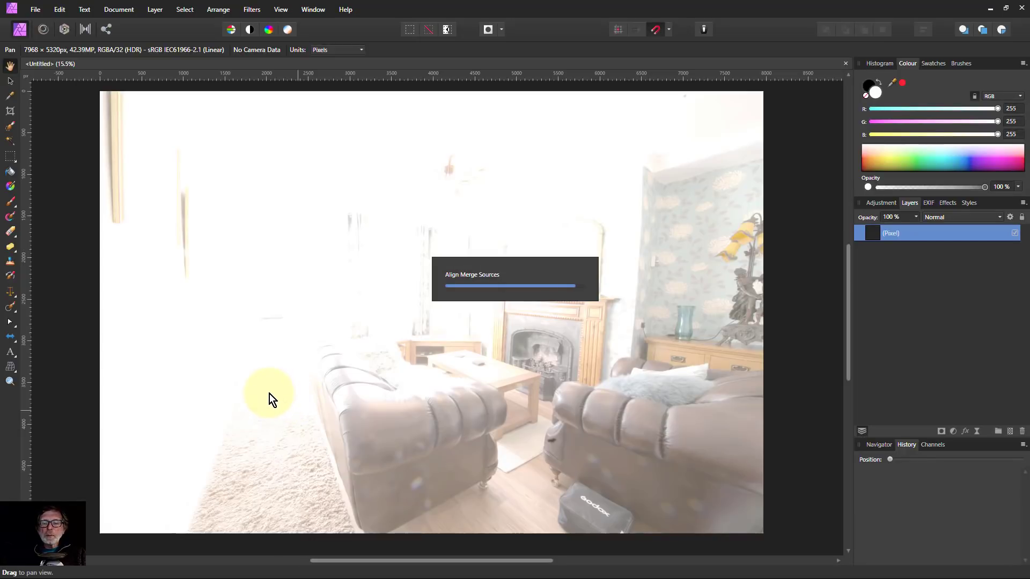
mouse_move(299, 387)
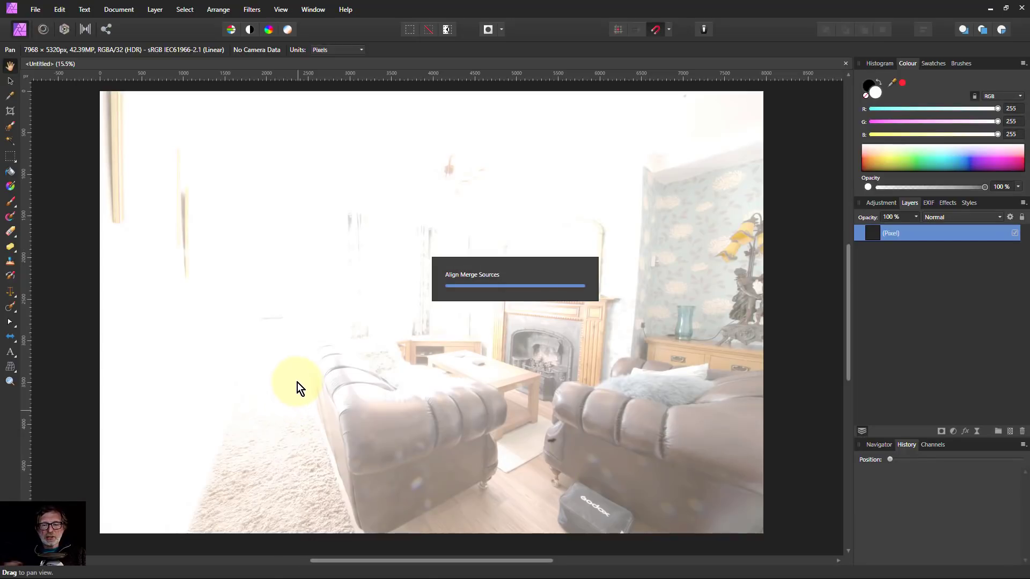
mouse_move(426, 289)
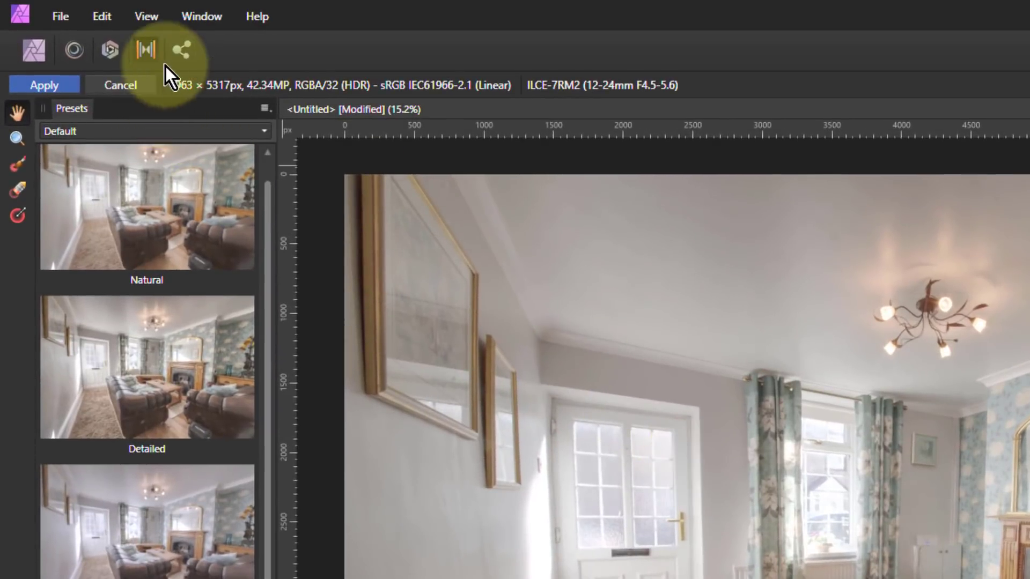
mouse_move(145, 51)
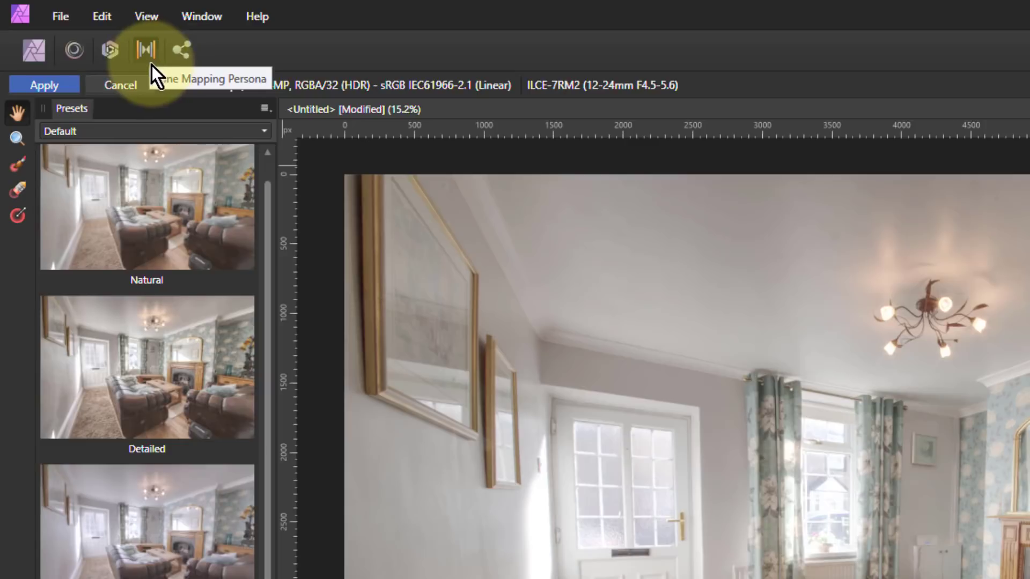
mouse_move(34, 50)
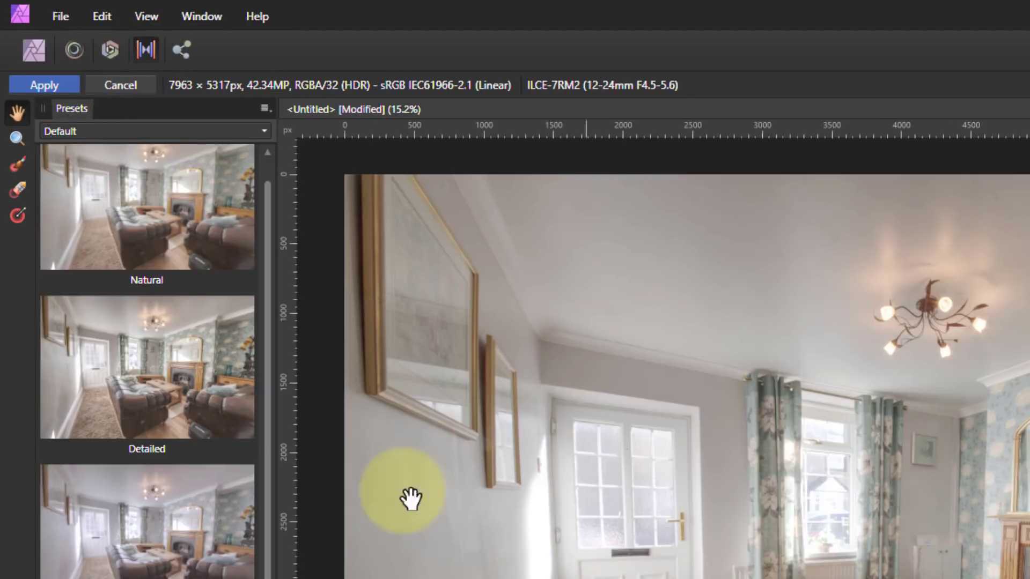
mouse_move(197, 282)
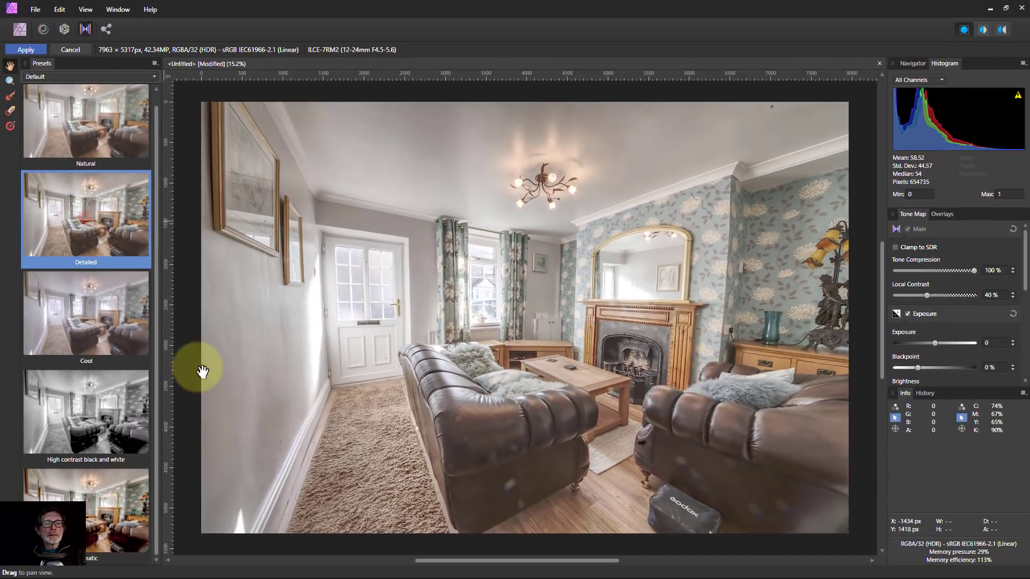
Step: Preview the Cool and High contrast black and white presets, then settle on the Detailed preset
click(86, 313)
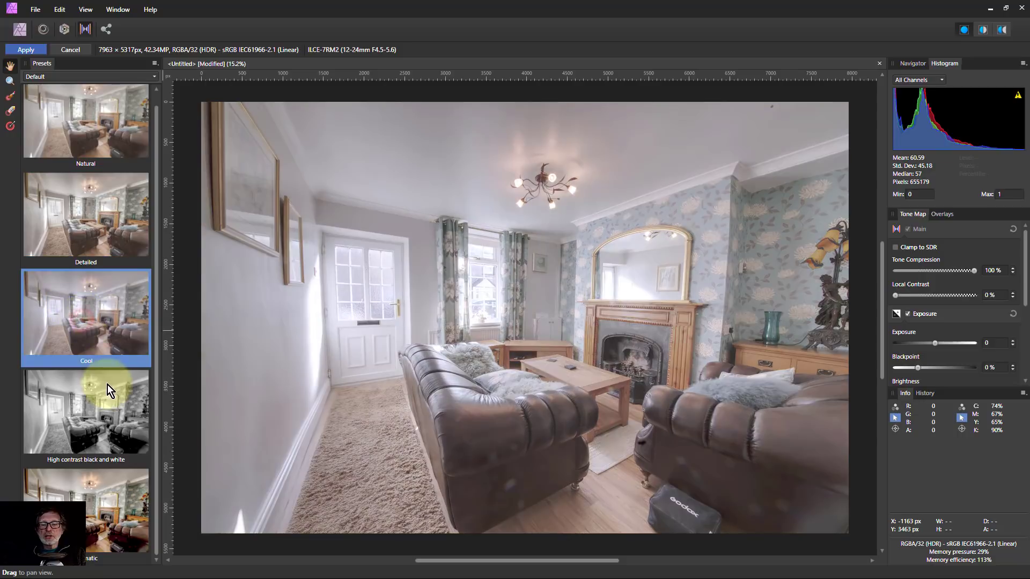
click(85, 217)
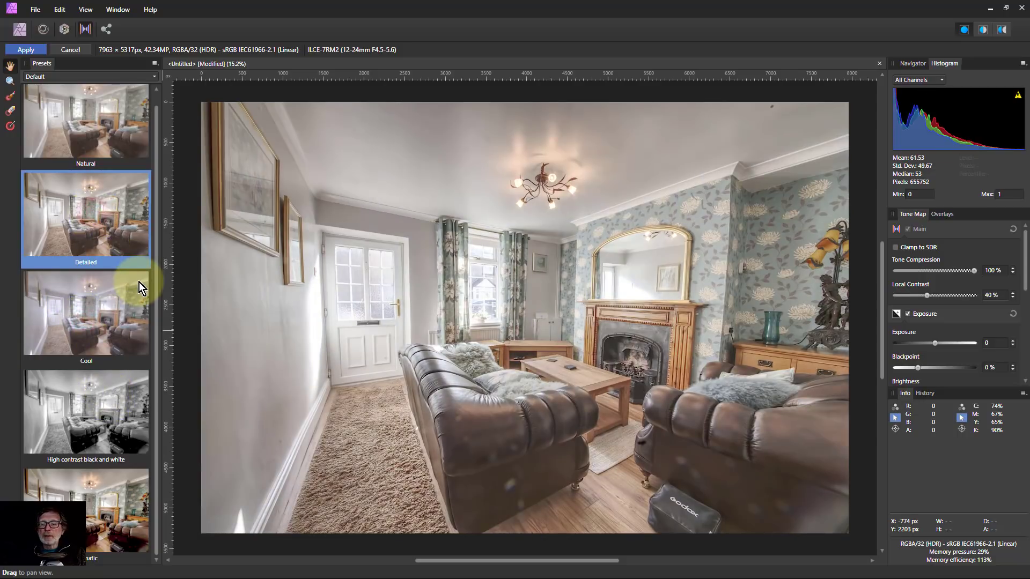
mouse_move(93, 486)
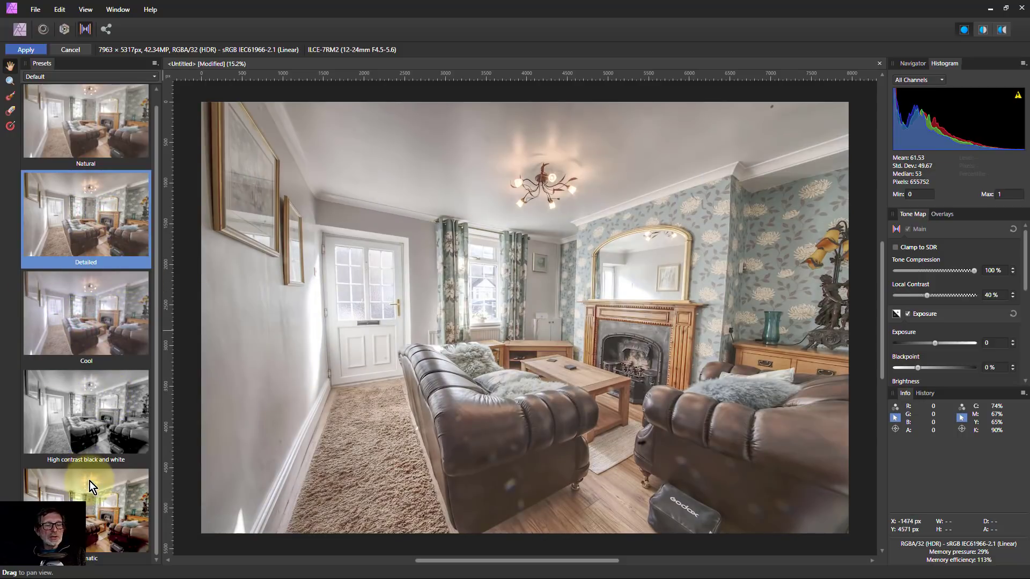
click(86, 412)
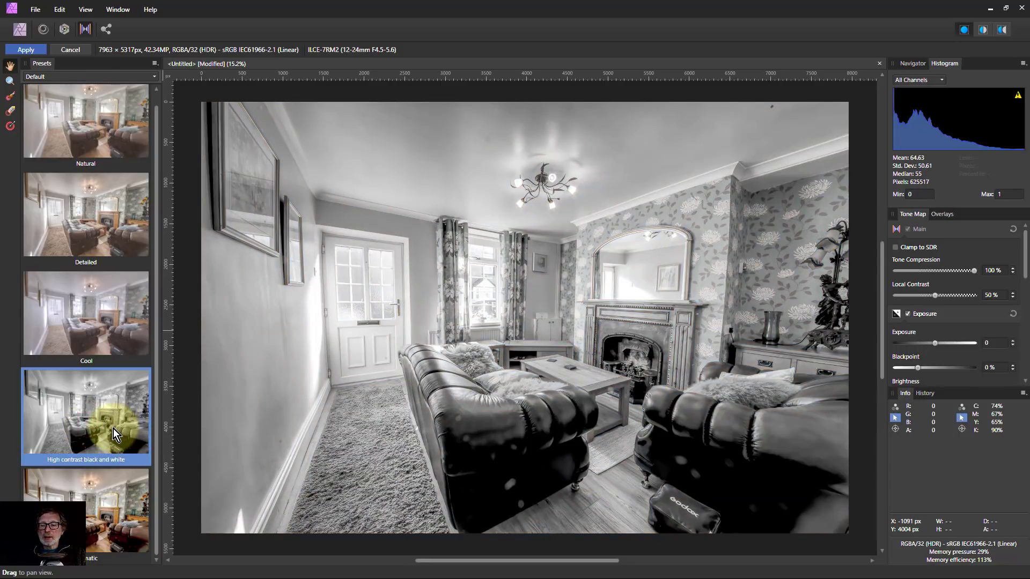
click(86, 513)
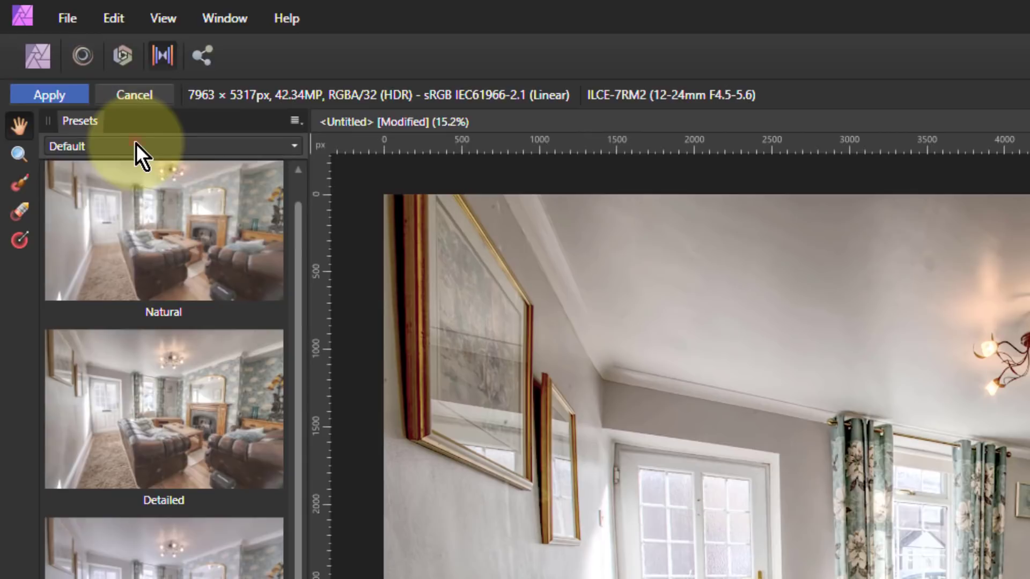
click(171, 146)
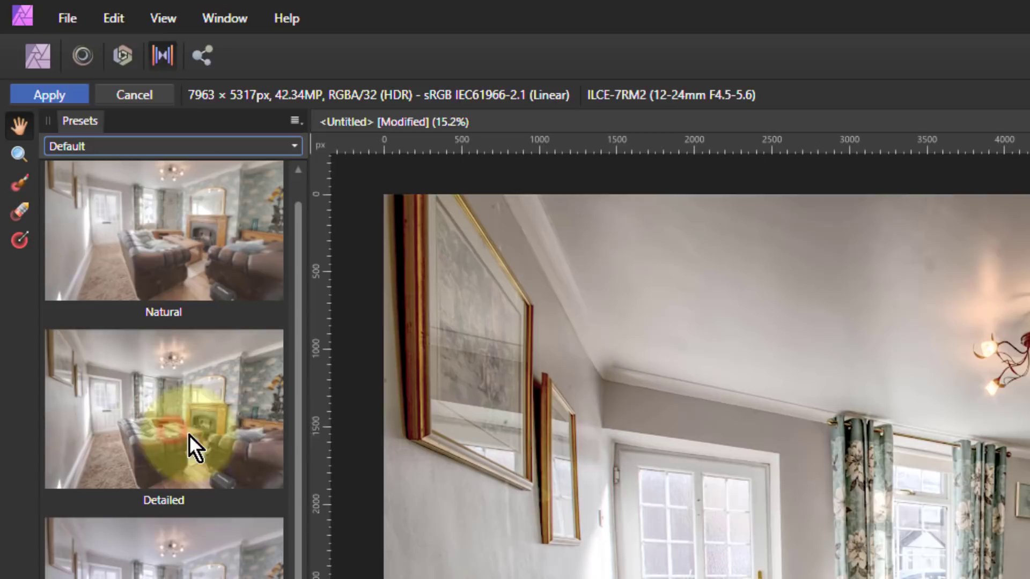
click(163, 408)
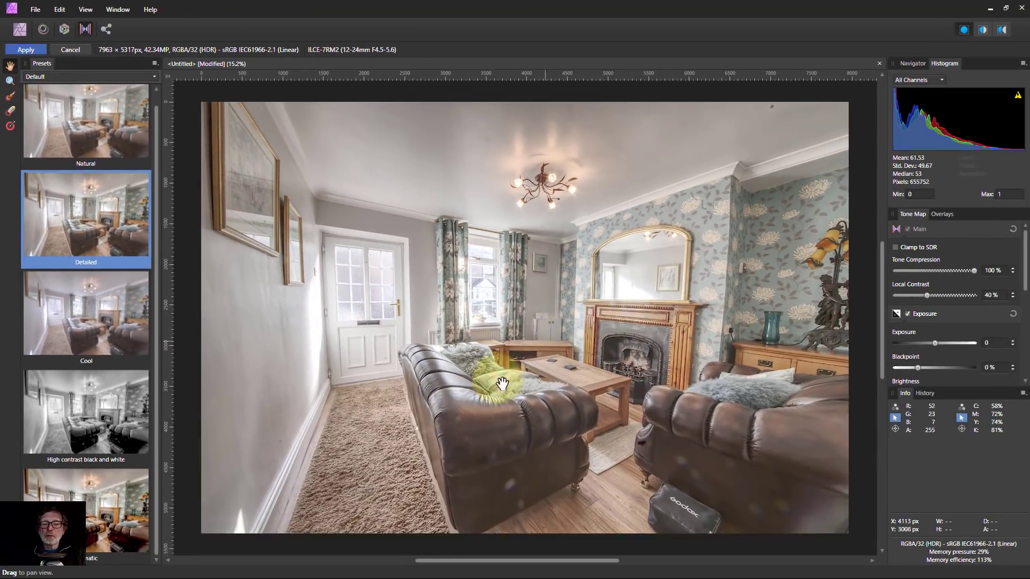
drag(502, 384, 499, 347)
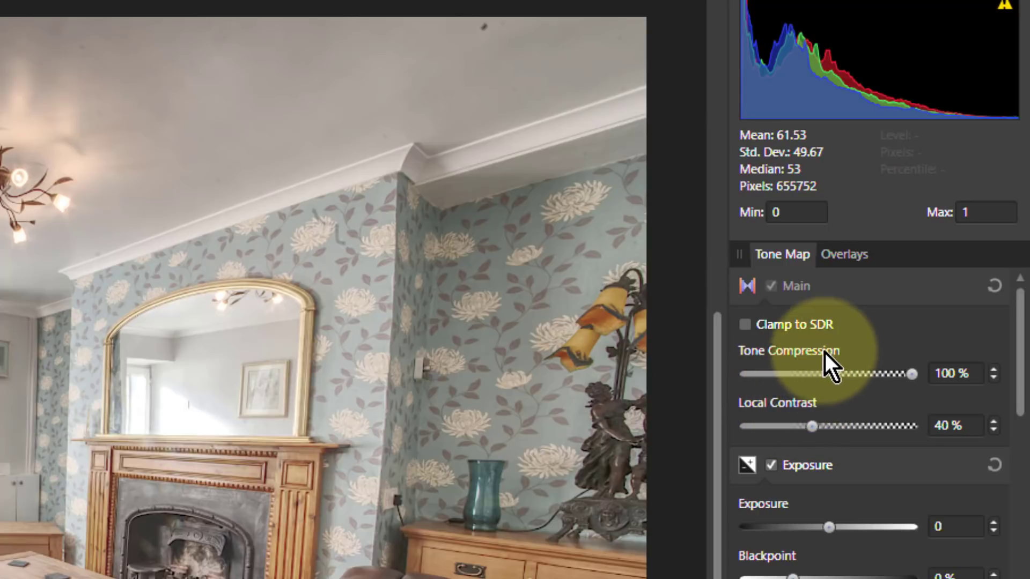
Step: Drag Tone Compression and Local Contrast down to 0% and zoom toward the blown-out window
drag(811, 428, 746, 428)
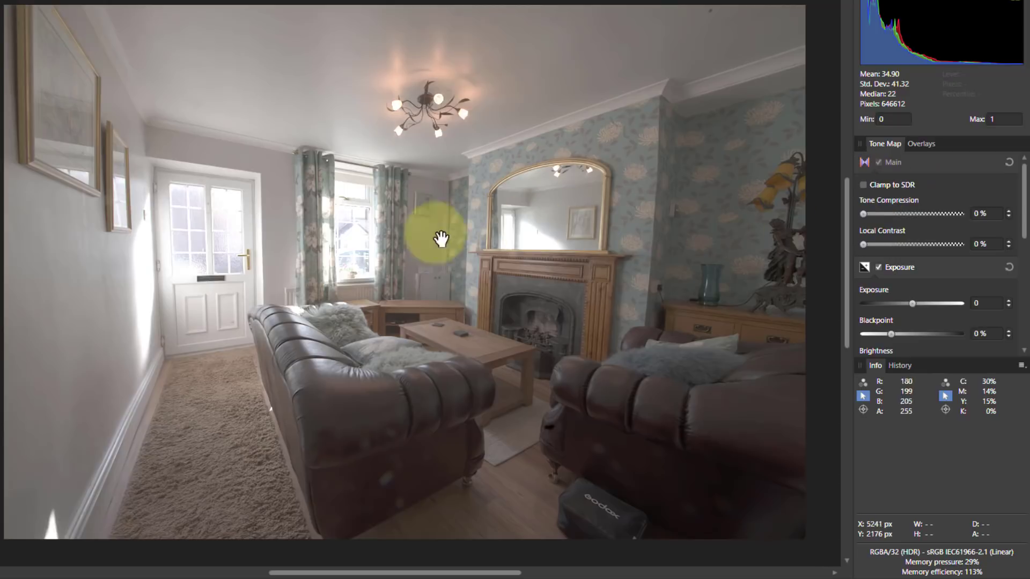
drag(440, 236, 355, 250)
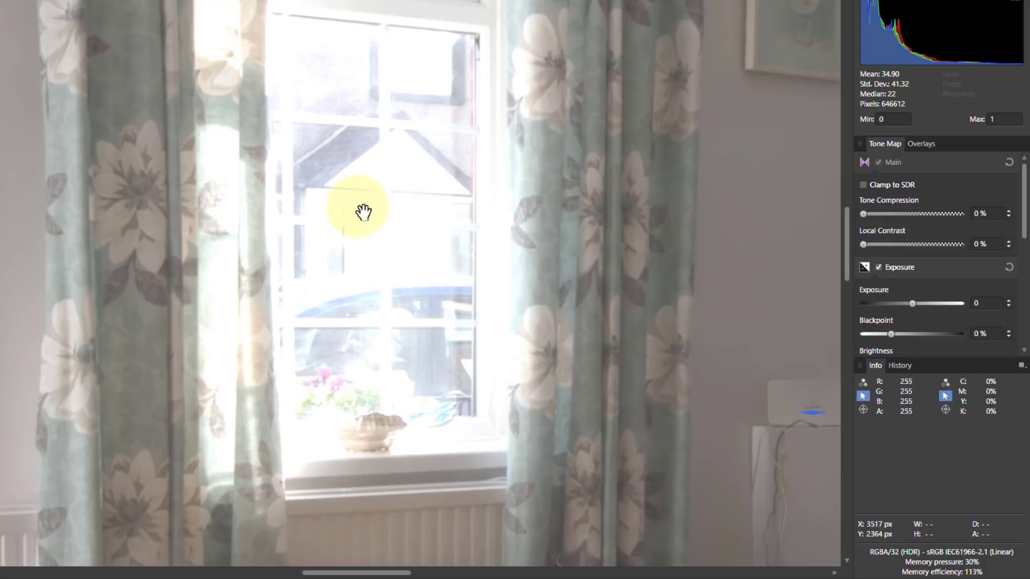
mouse_move(870, 229)
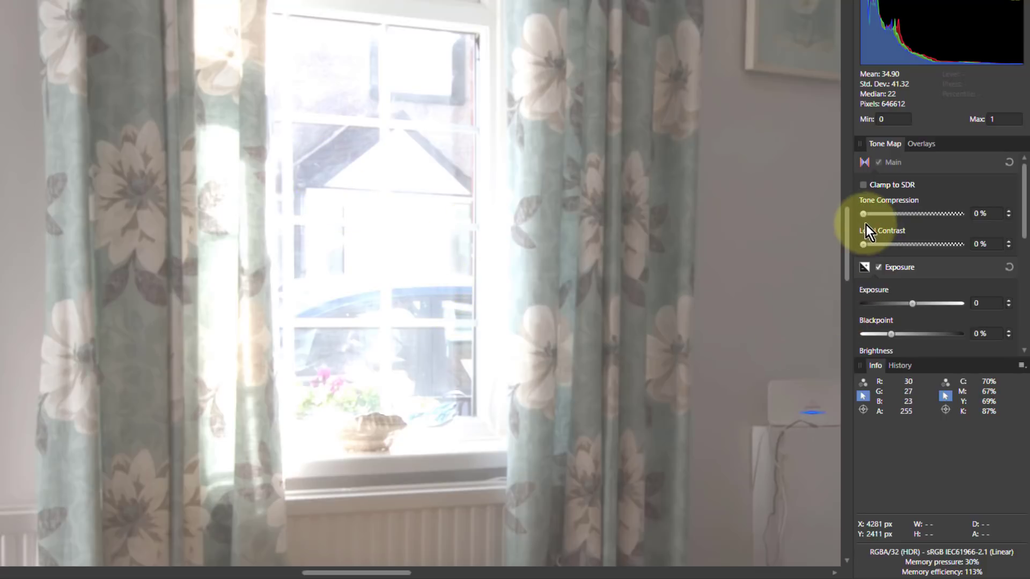
Step: Sweep Tone Compression between 0% and 100% to compare window detail, leaving it at 100%
drag(862, 214, 875, 213)
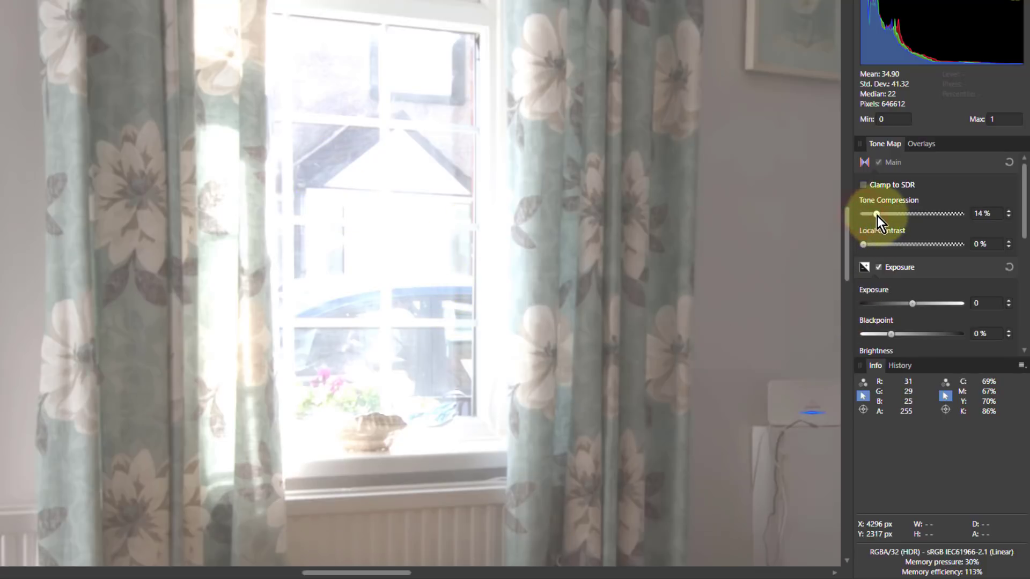
drag(875, 213, 961, 214)
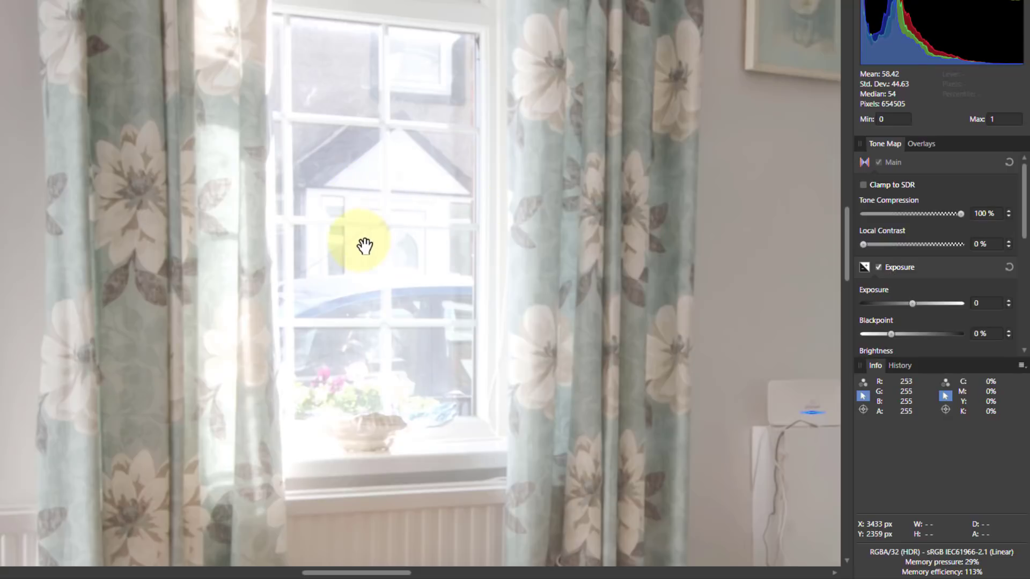
mouse_move(358, 180)
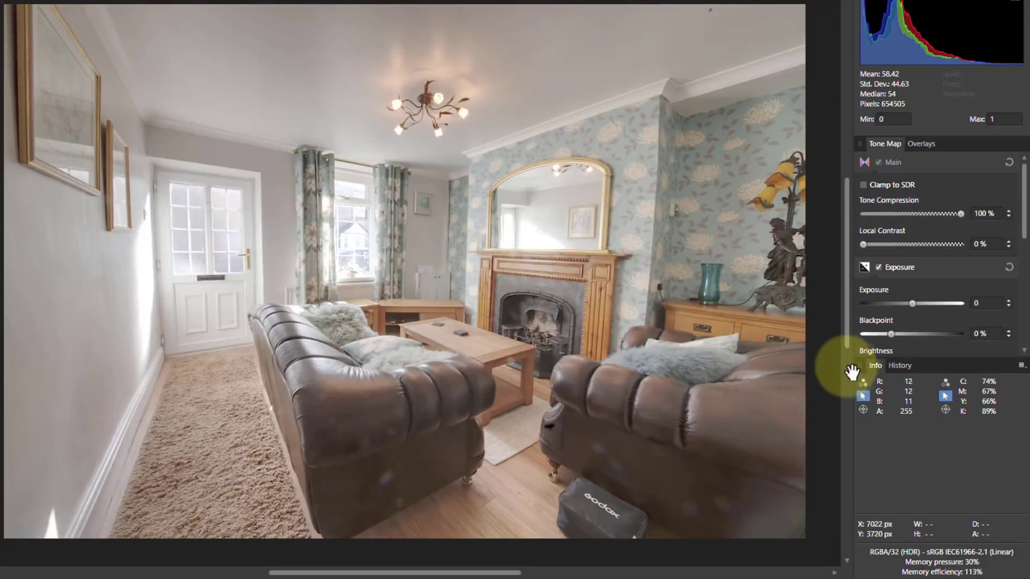
drag(961, 214, 927, 214)
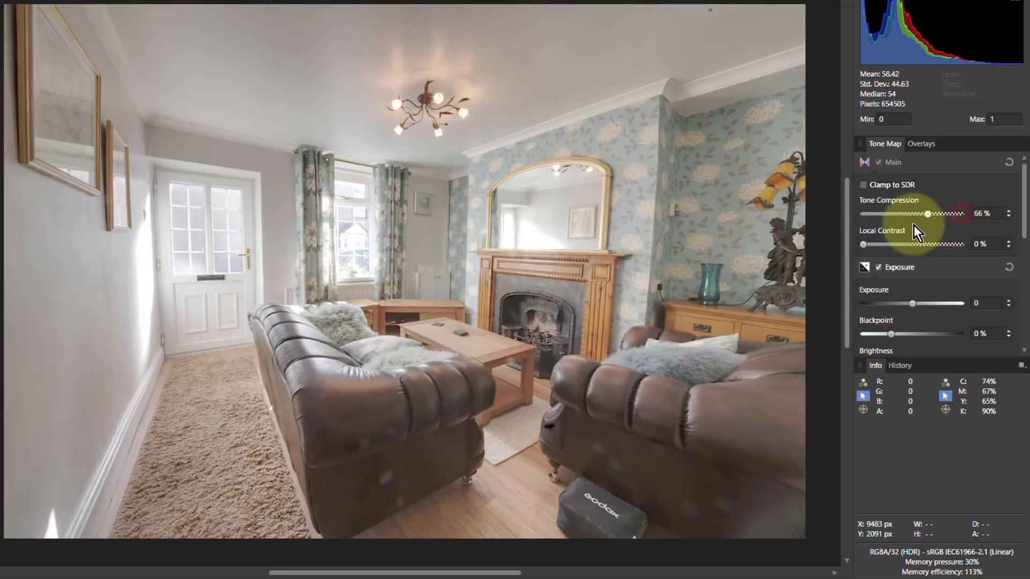
drag(949, 213, 863, 214)
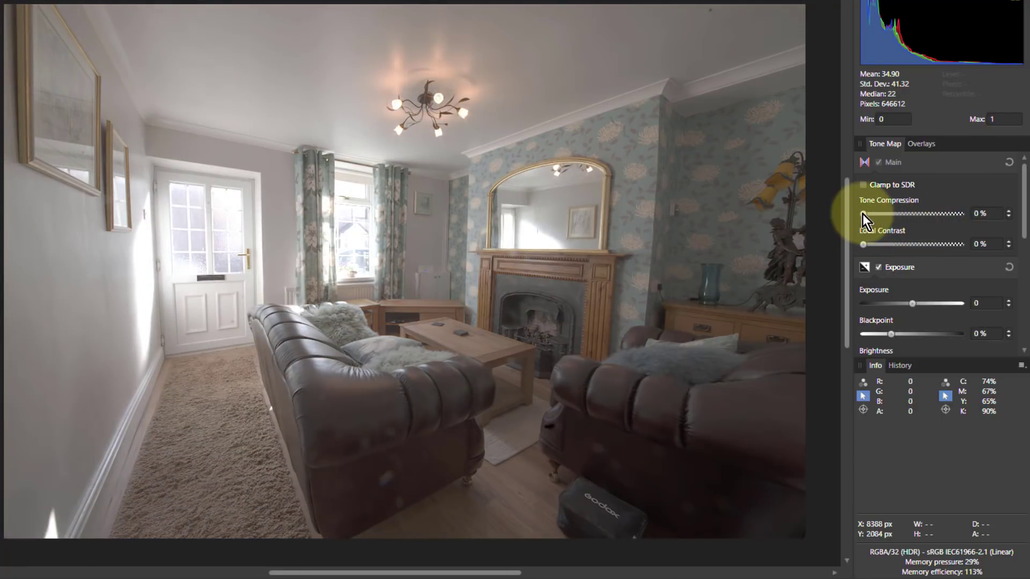
drag(863, 214, 962, 213)
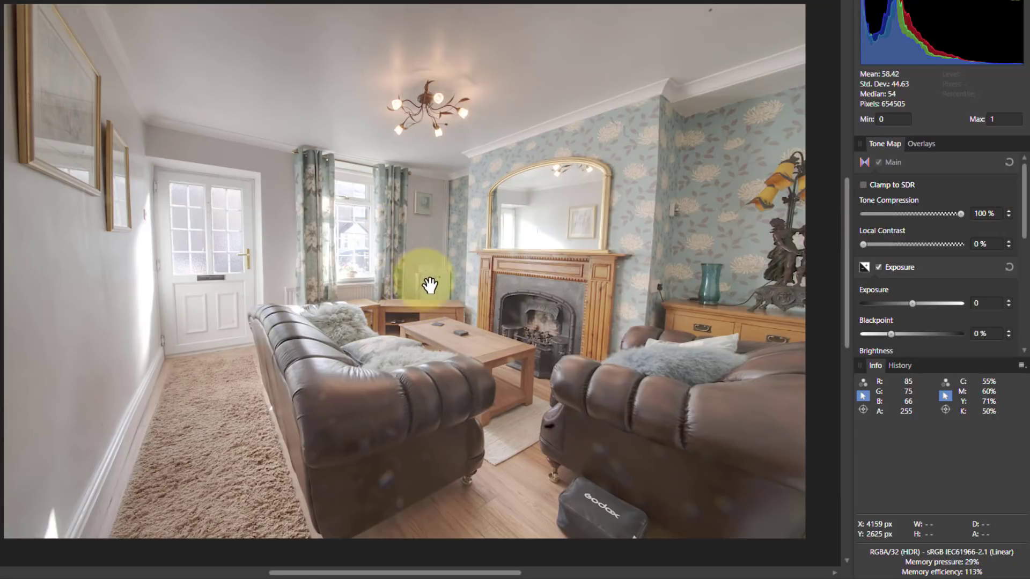
mouse_move(785, 292)
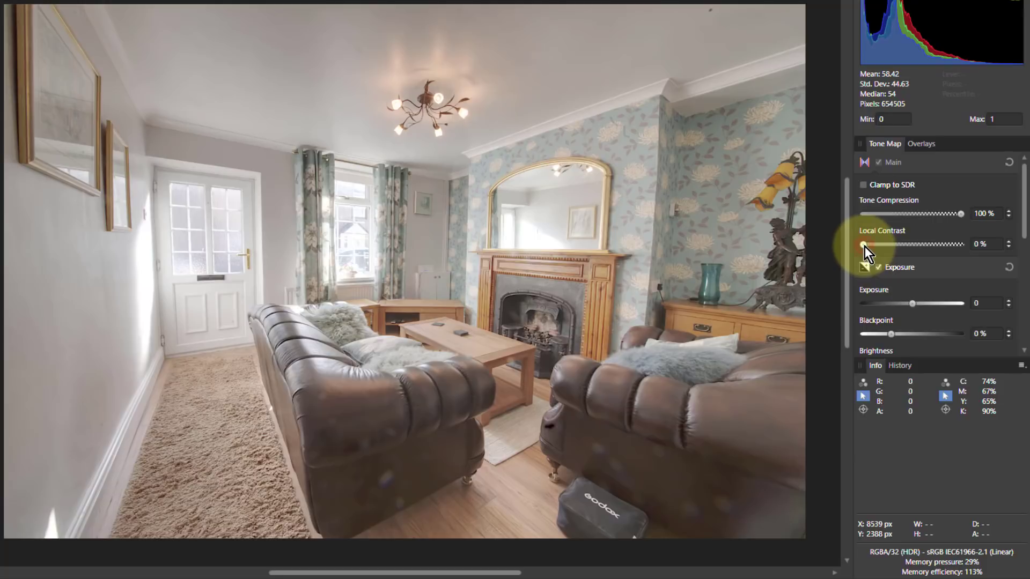
drag(862, 243, 876, 244)
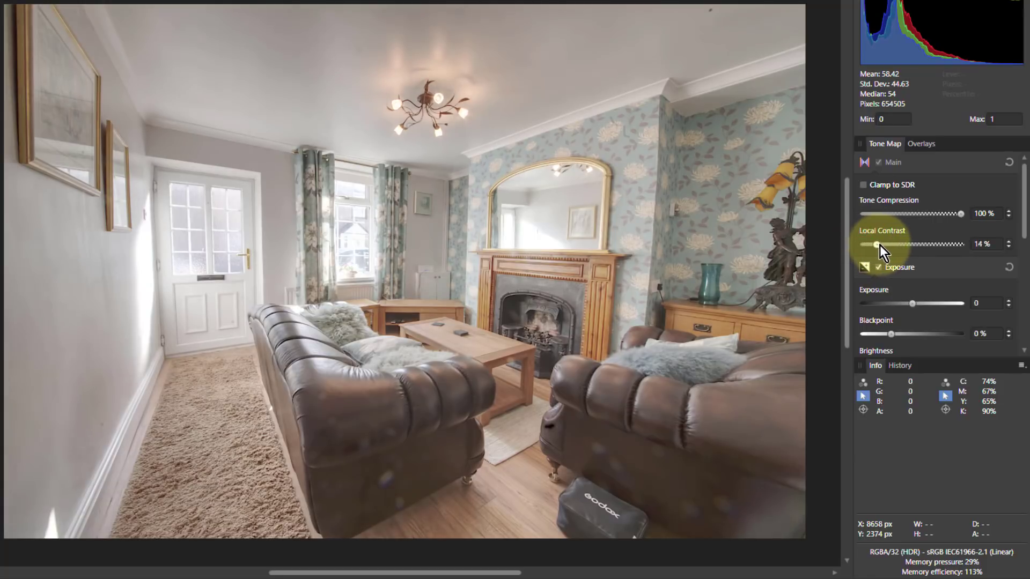
drag(882, 244, 932, 243)
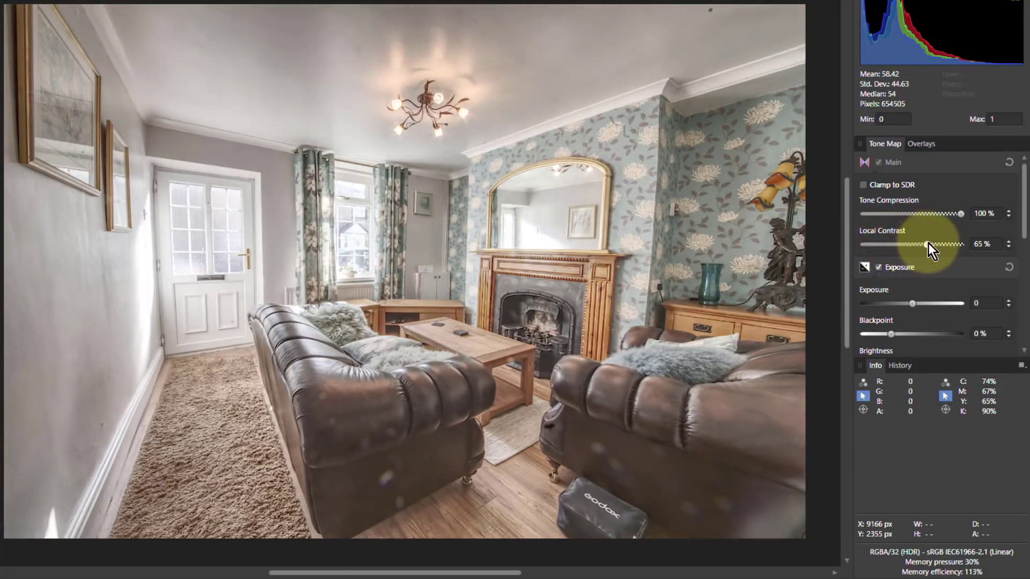
drag(906, 244, 961, 244)
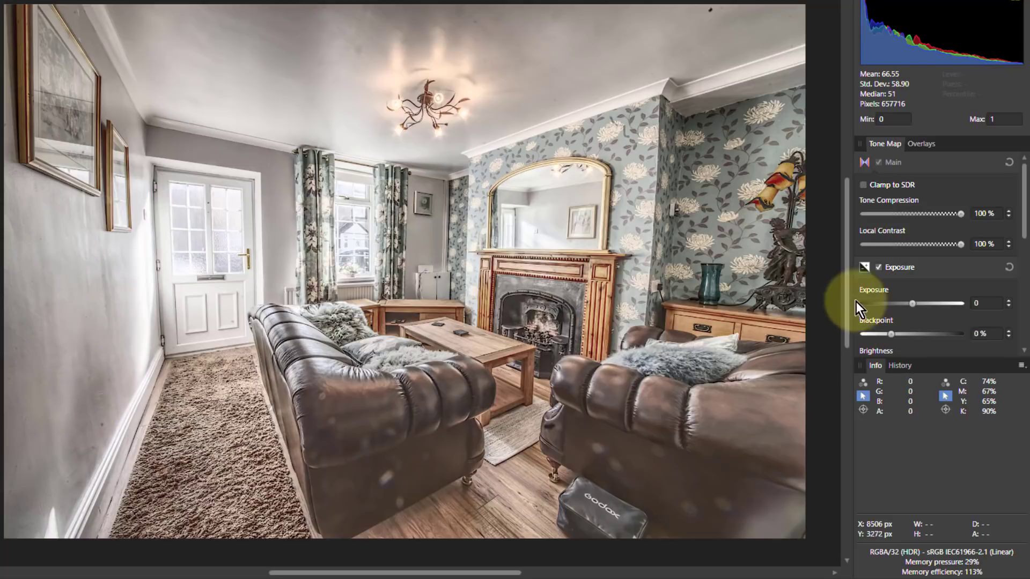
drag(961, 244, 921, 243)
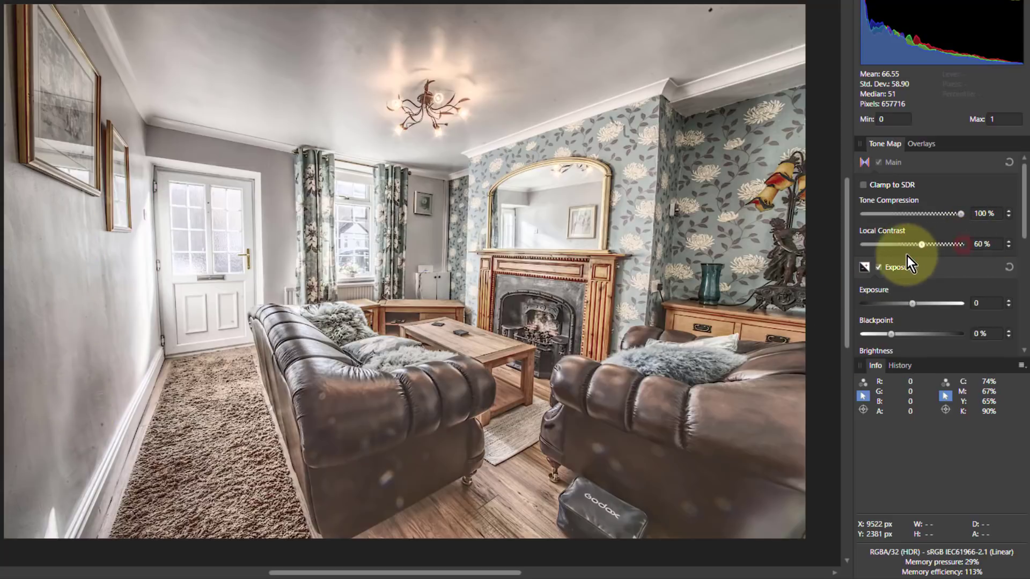
drag(920, 244, 944, 243)
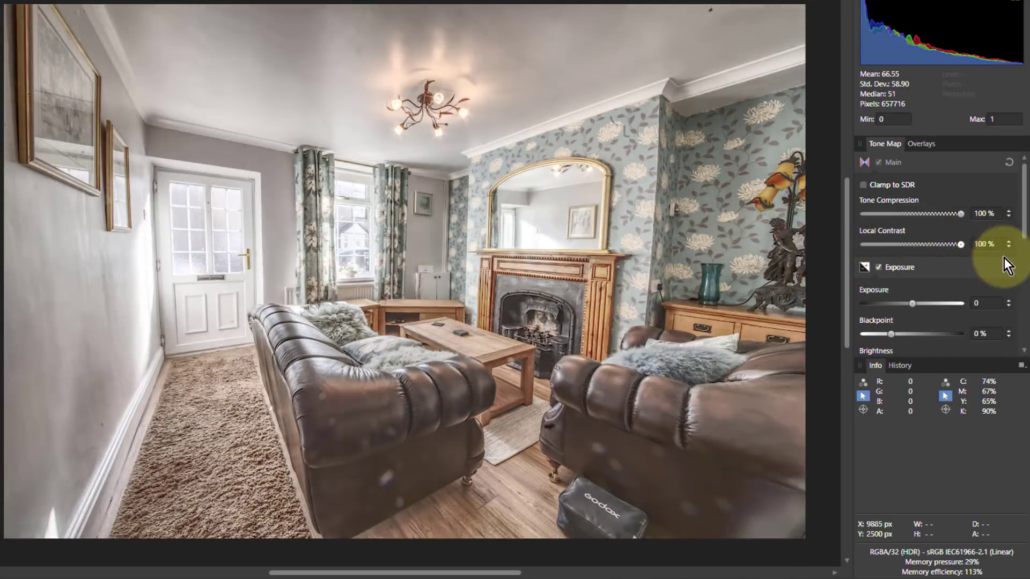
drag(958, 244, 870, 243)
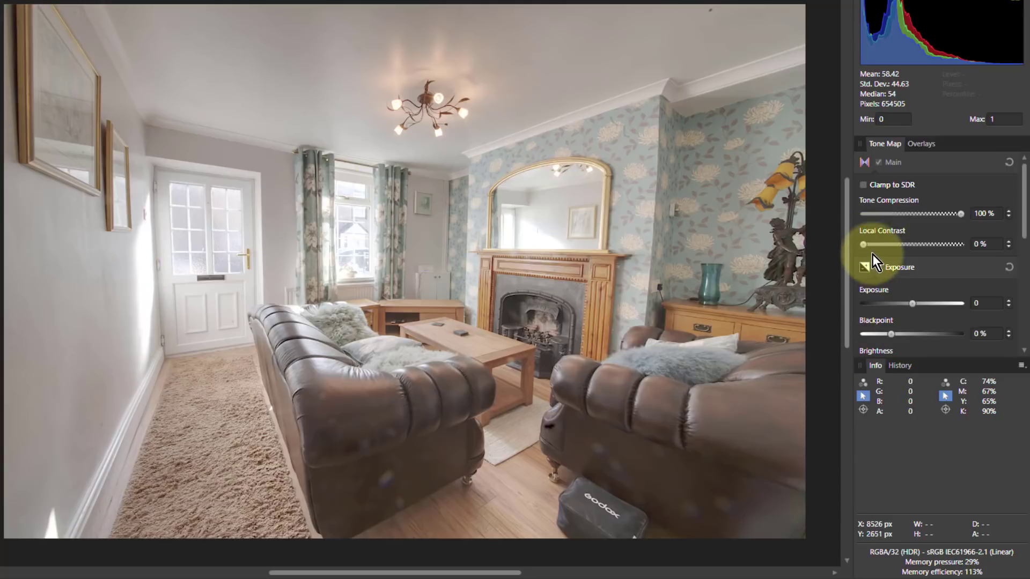
drag(863, 244, 961, 243)
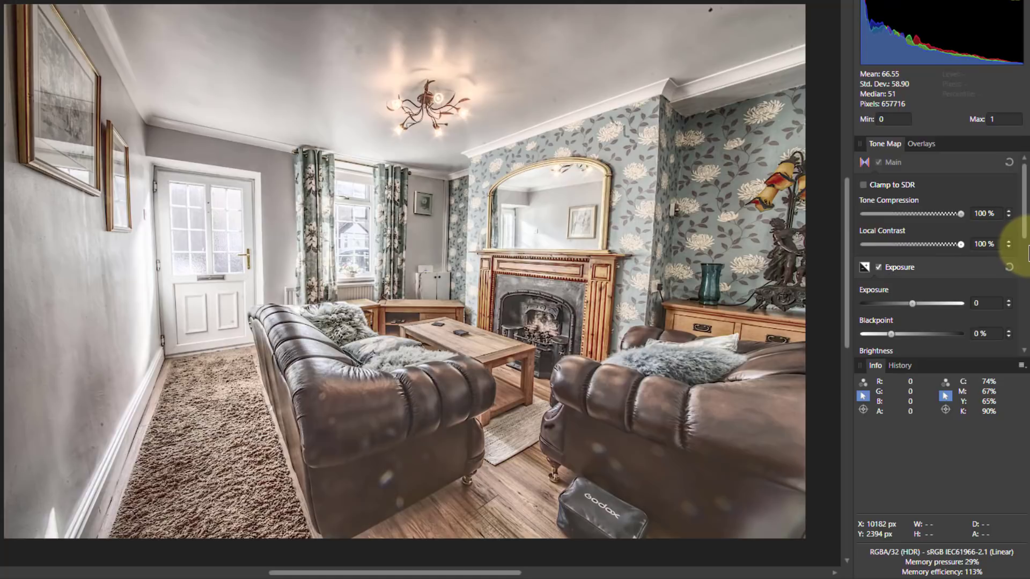
mouse_move(274, 254)
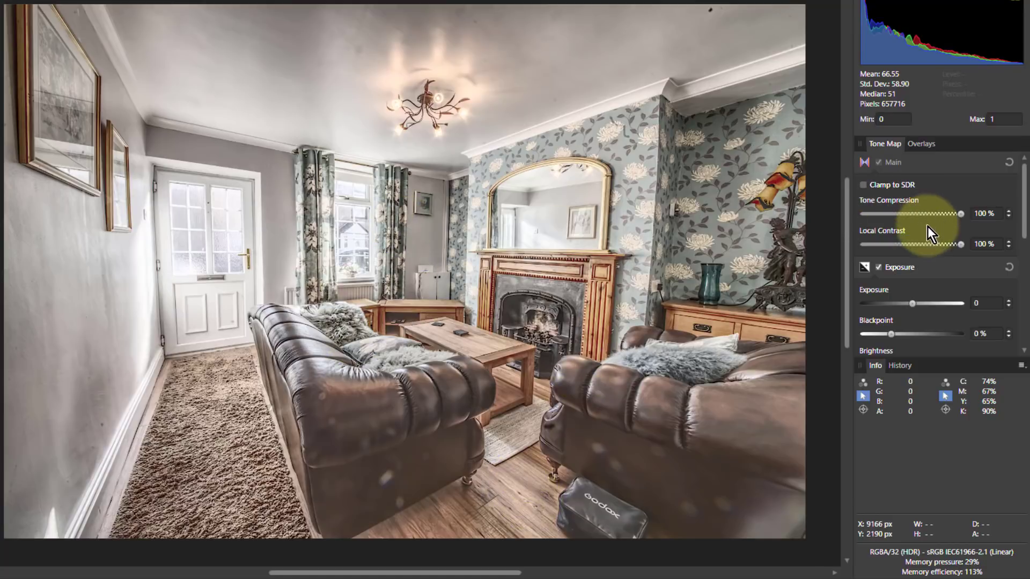
mouse_move(966, 247)
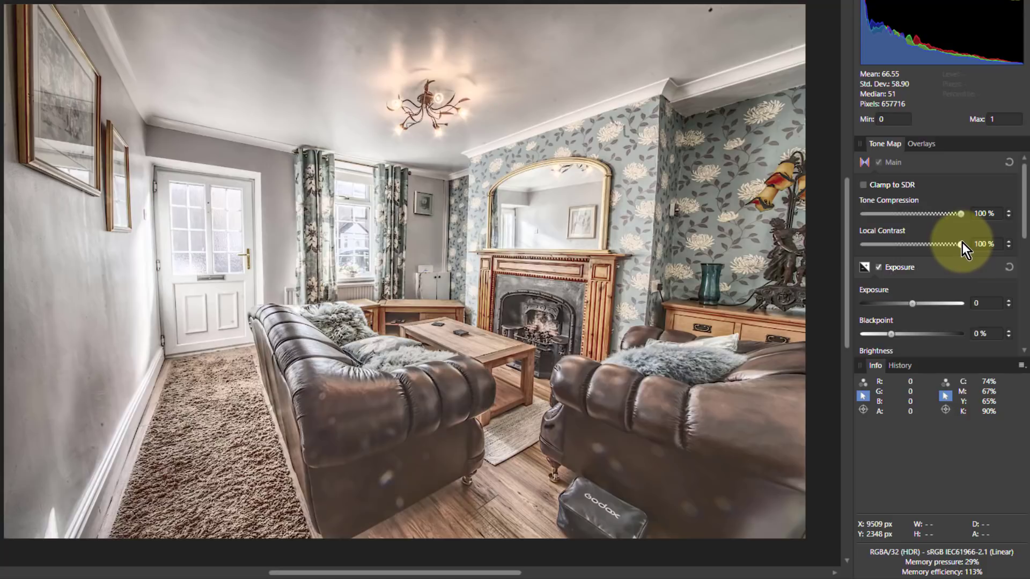
drag(961, 244, 926, 244)
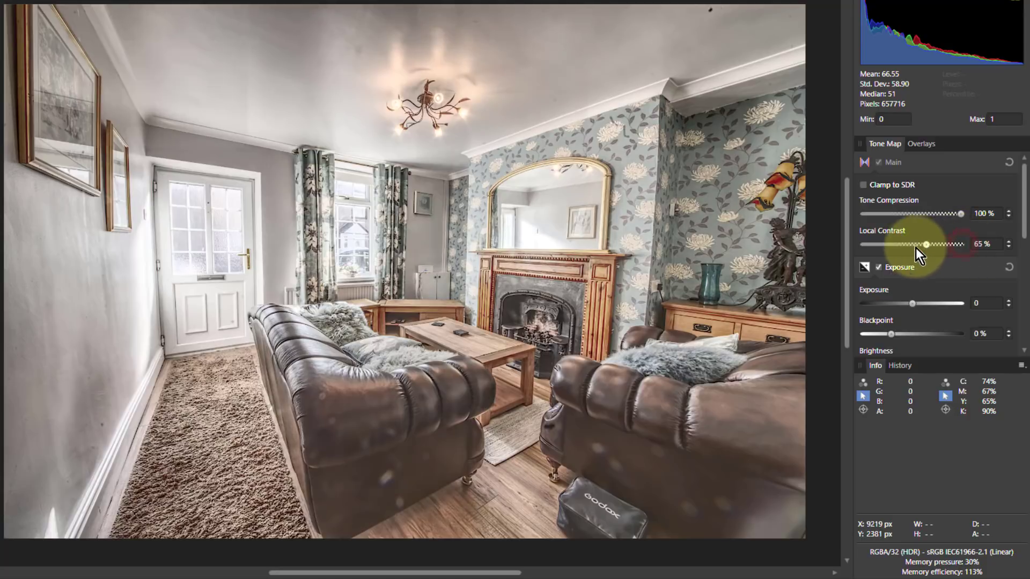
drag(926, 244, 864, 244)
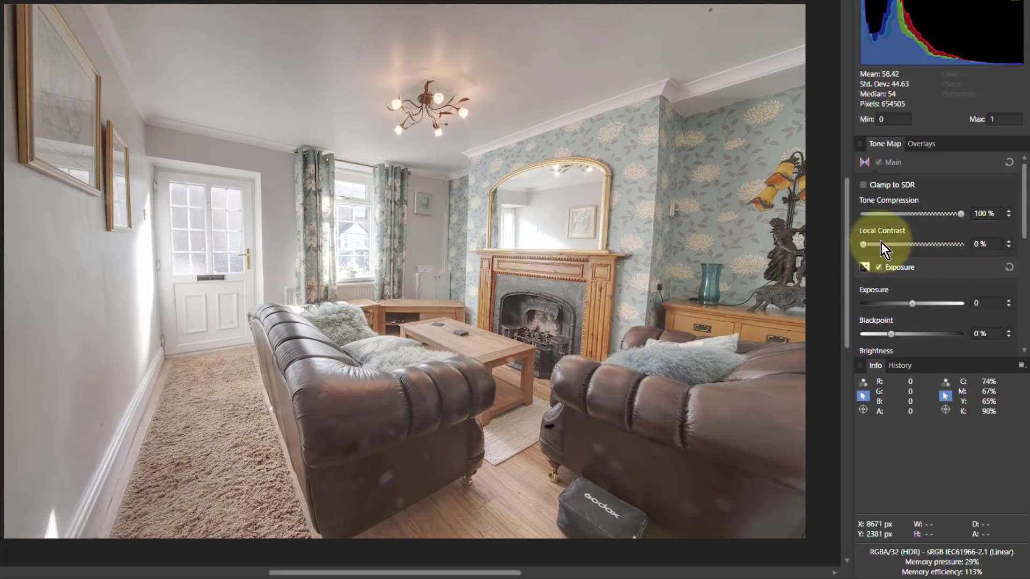
drag(960, 213, 959, 214)
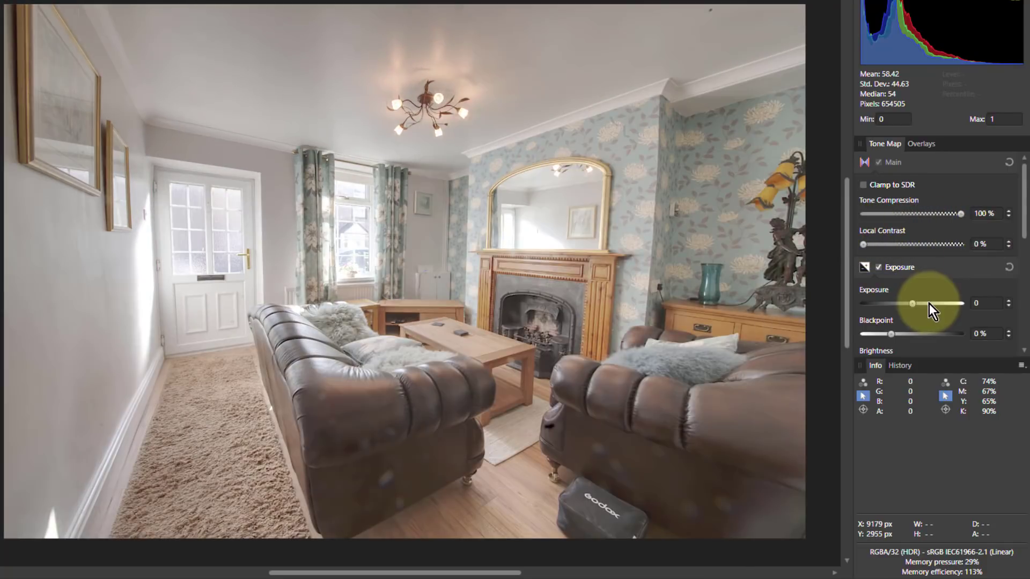
Step: Commit the tone map and return the merged image to the Photo Persona as one layer
scroll(down, 3)
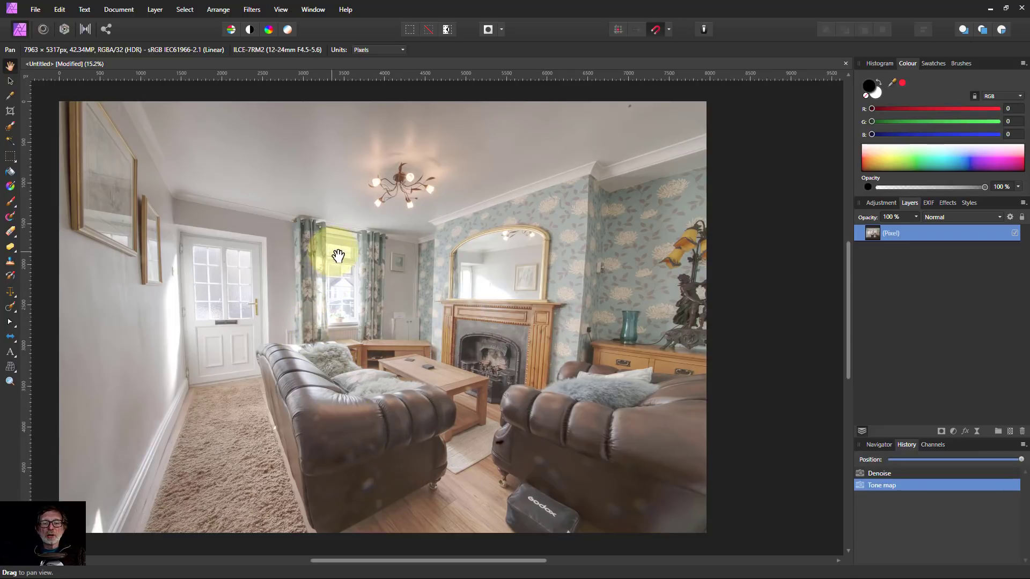
mouse_move(425, 516)
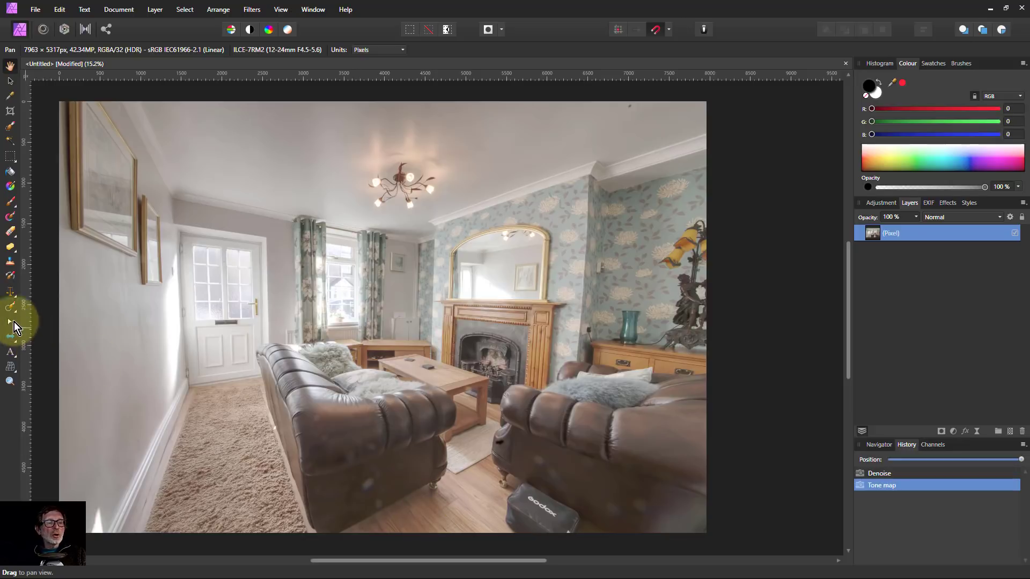
mouse_move(11, 310)
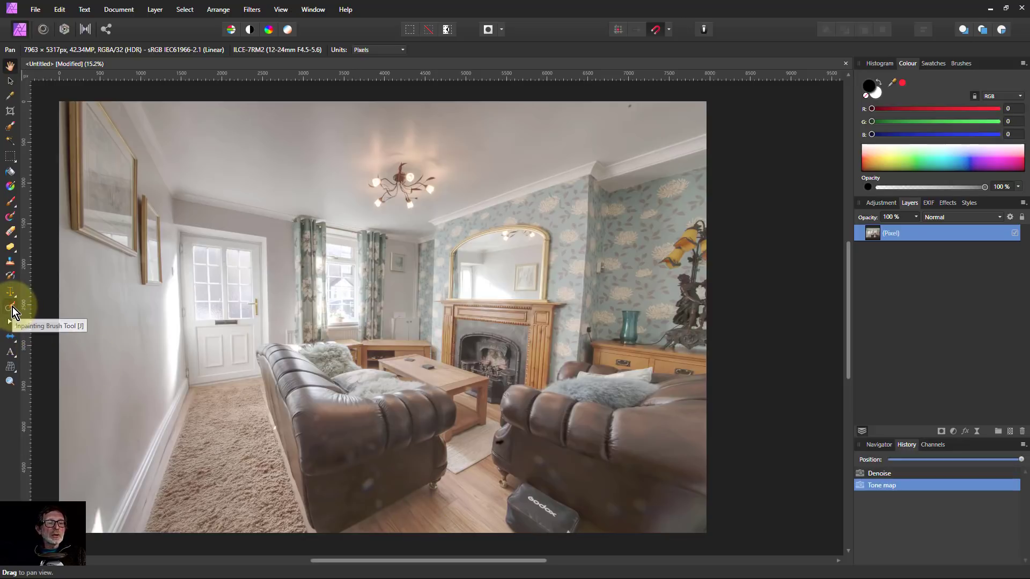
Step: With the Inpainting Brush, paint out the dust spots on the floor by the sofa and around the fireplace
click(10, 307)
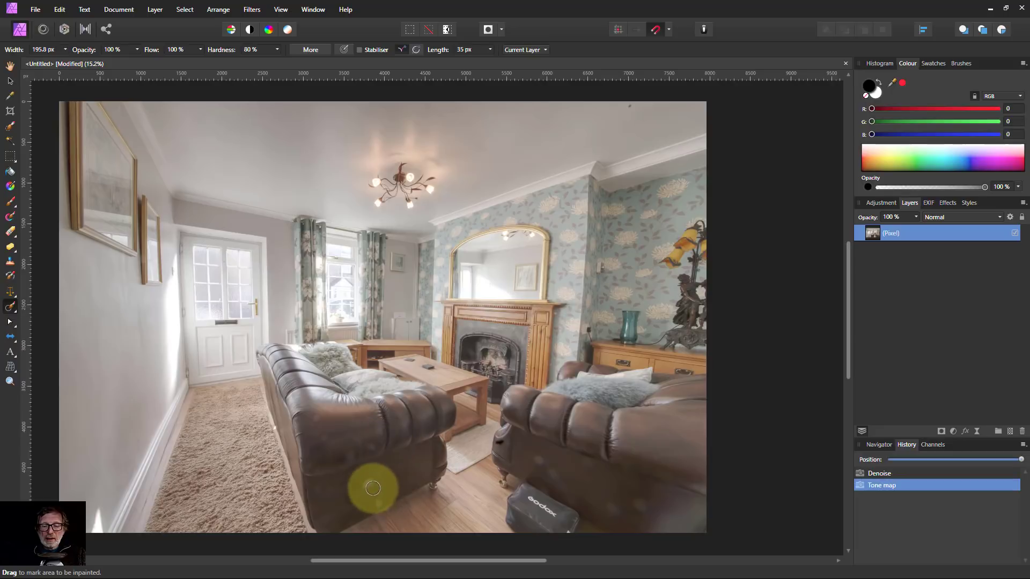
drag(373, 488, 296, 545)
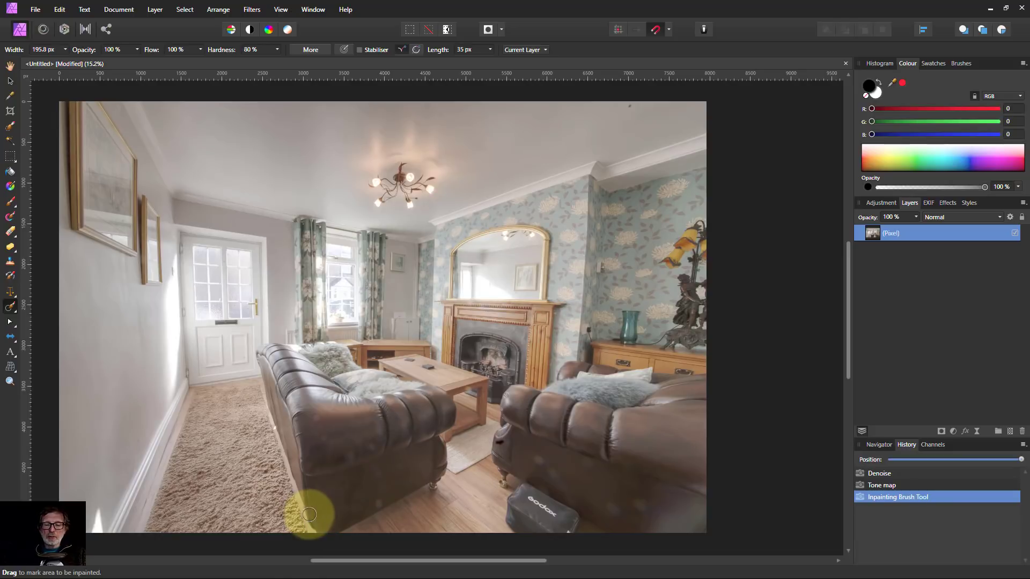
mouse_move(568, 134)
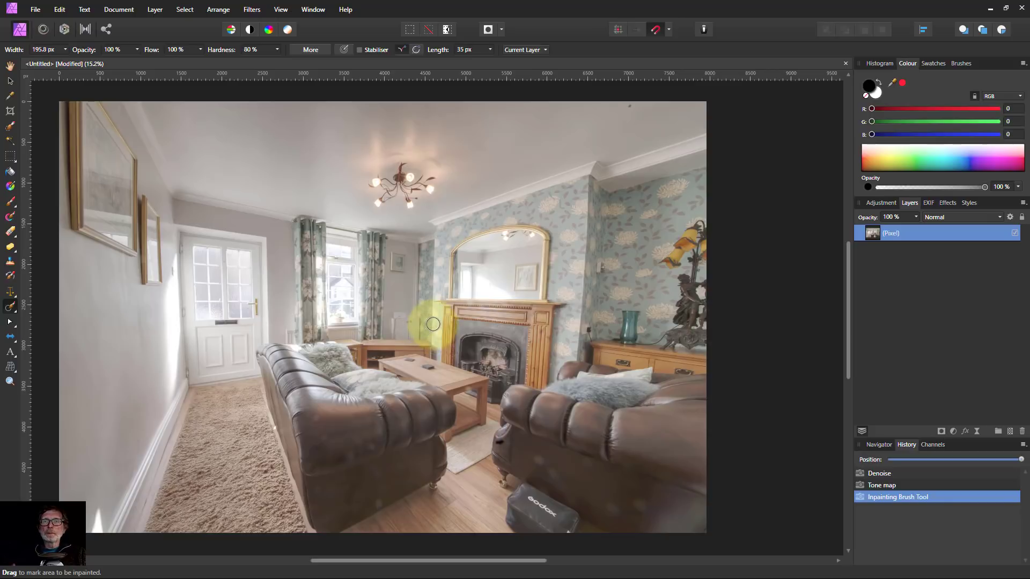
drag(432, 324, 476, 329)
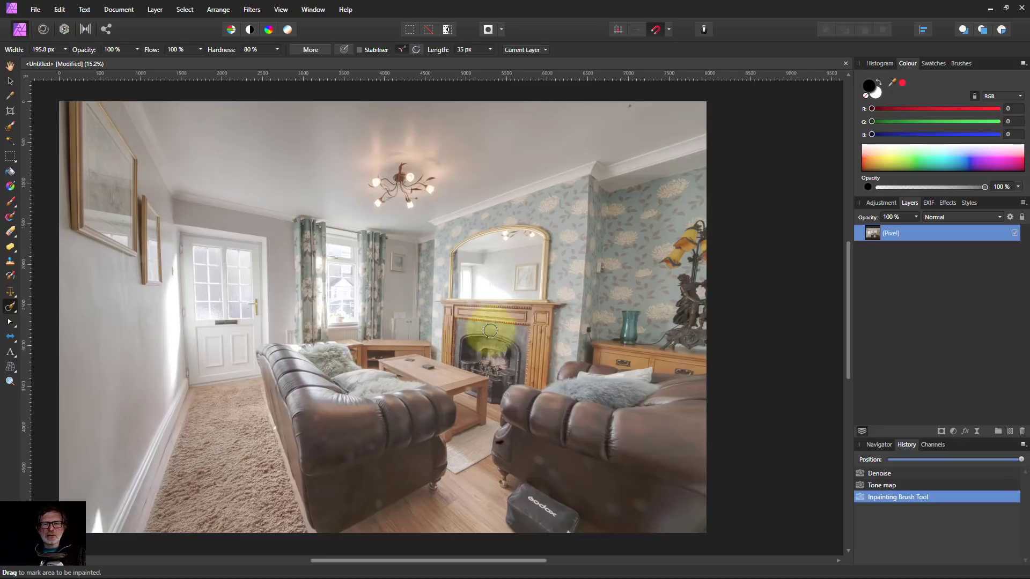
drag(489, 332, 371, 210)
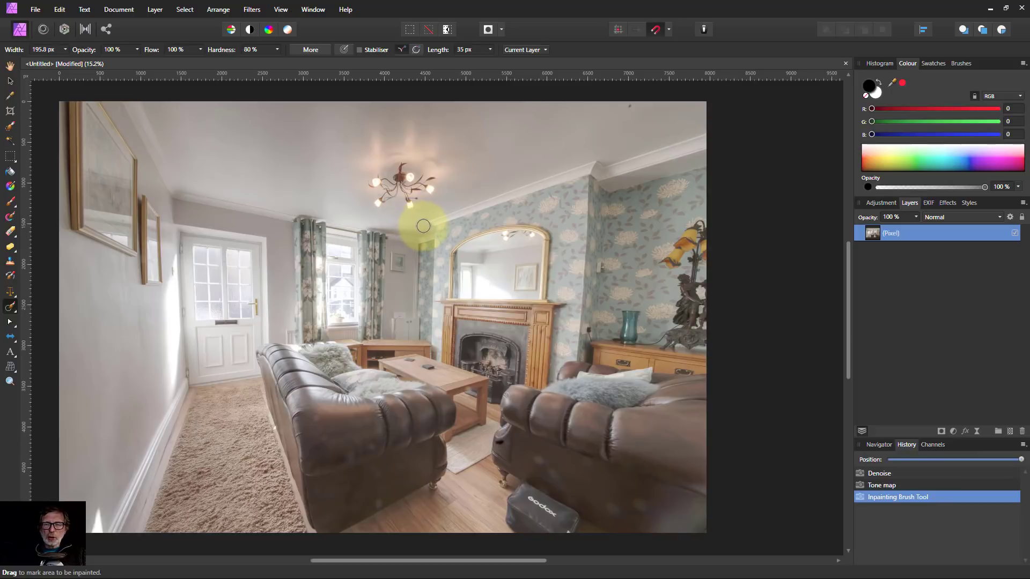
mouse_move(440, 219)
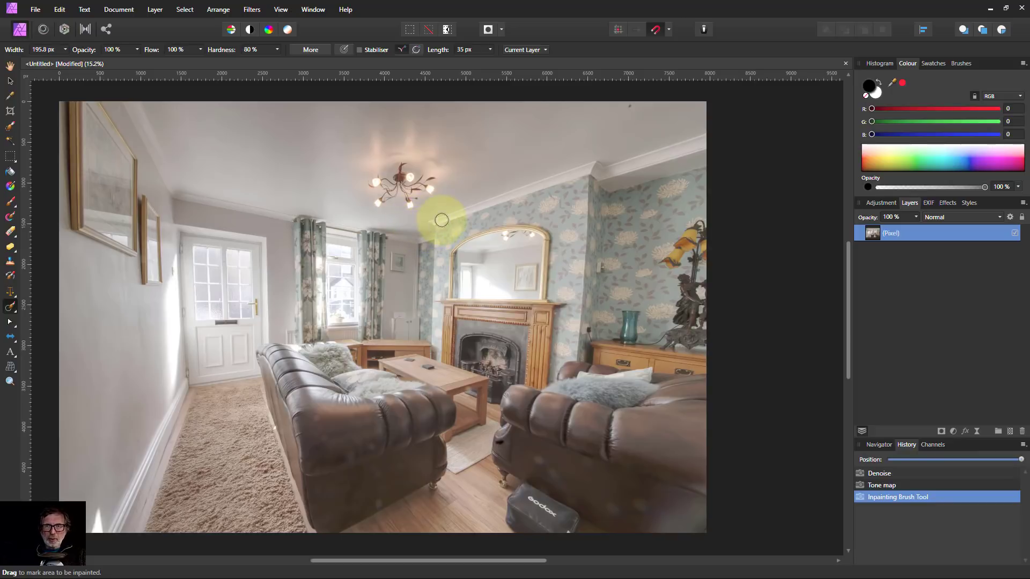